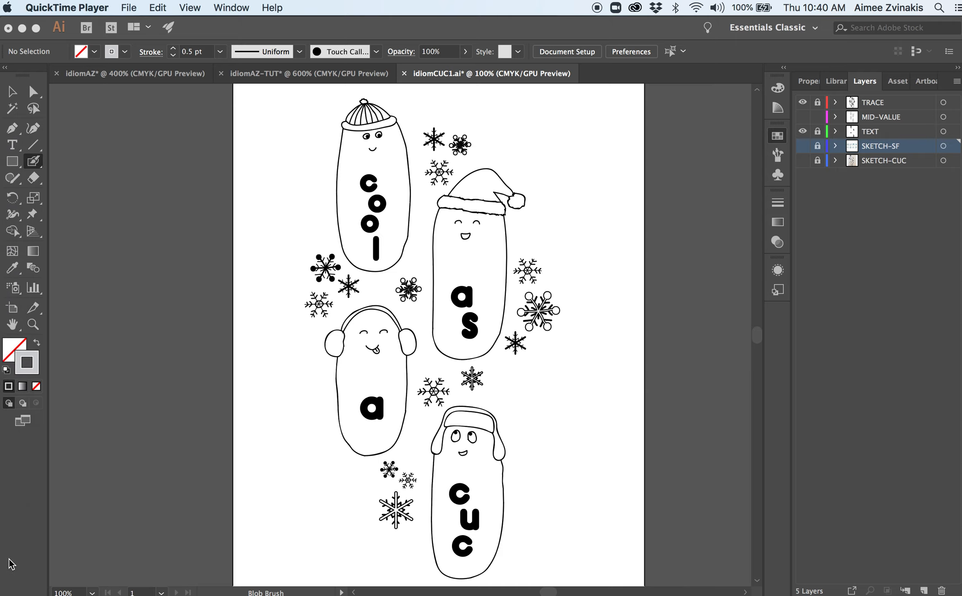
{"action": "mouse_move", "coordinate": [15, 586]}
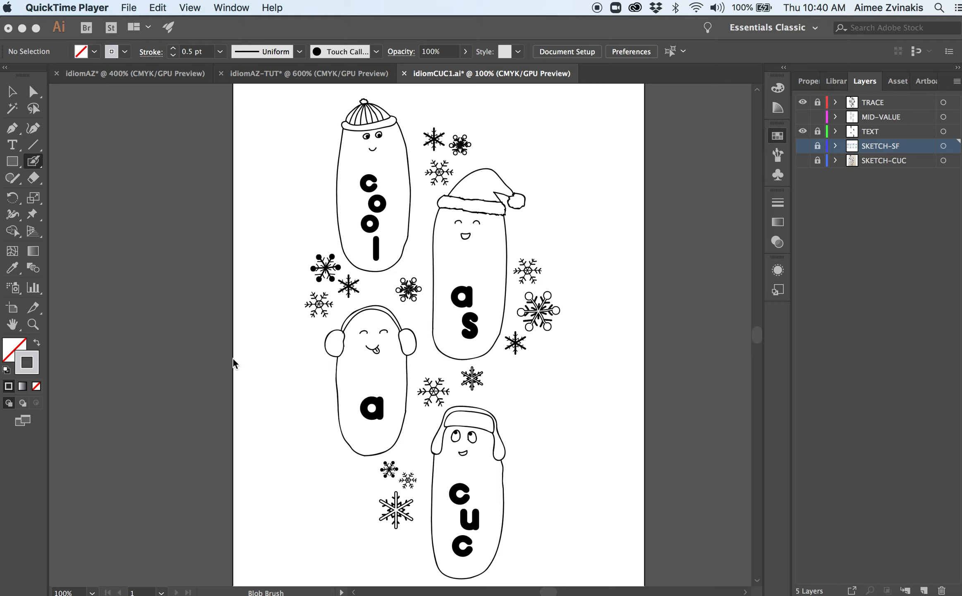
{"action": "mouse_move", "coordinate": [376, 285]}
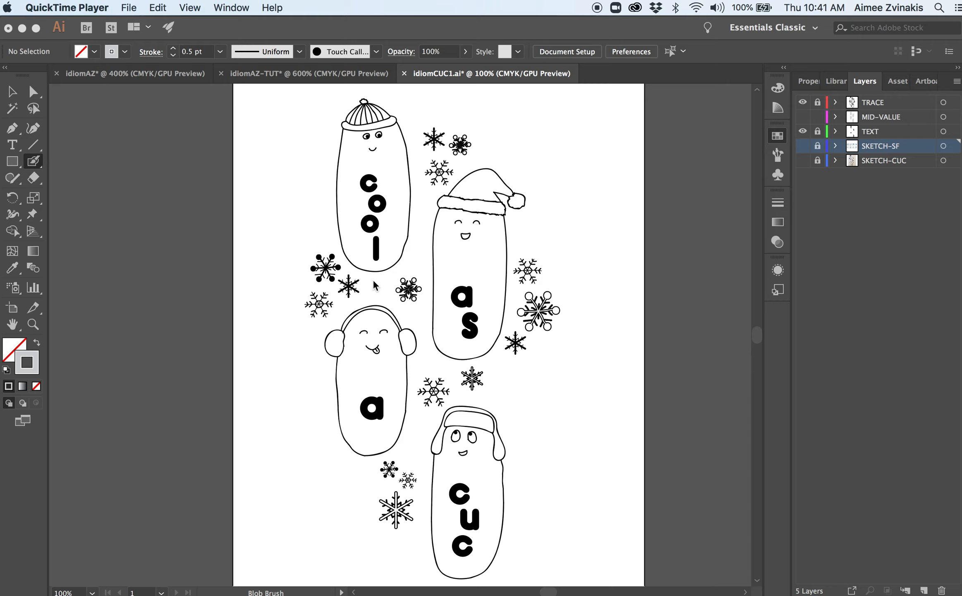
{"action": "mouse_move", "coordinate": [416, 346]}
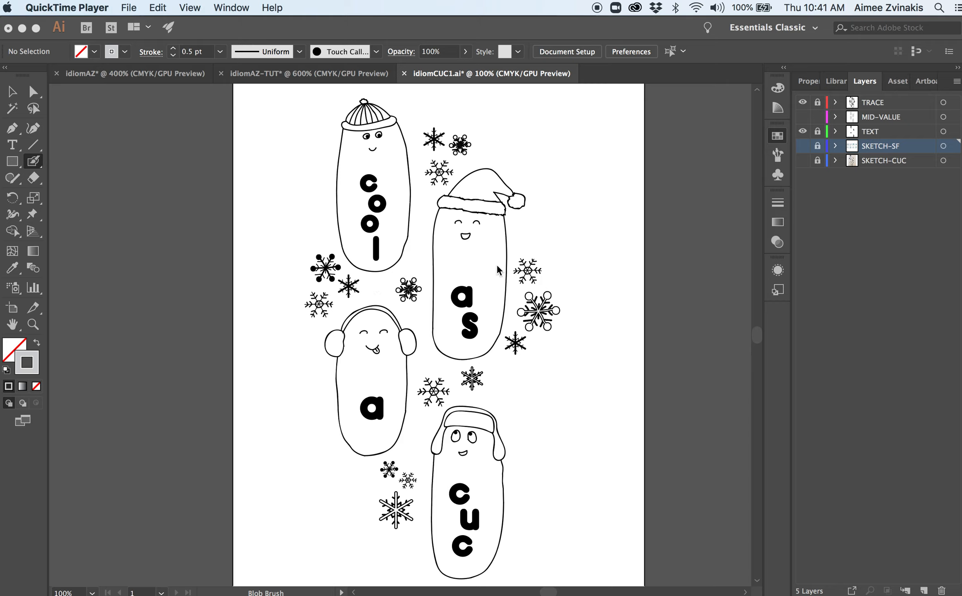
{"action": "mouse_move", "coordinate": [461, 321]}
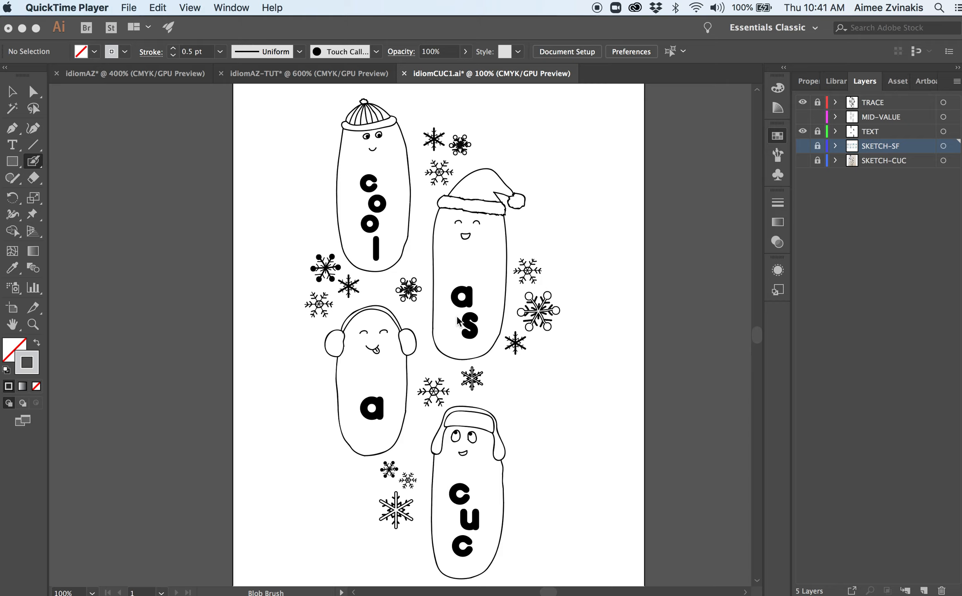
{"action": "mouse_move", "coordinate": [555, 394]}
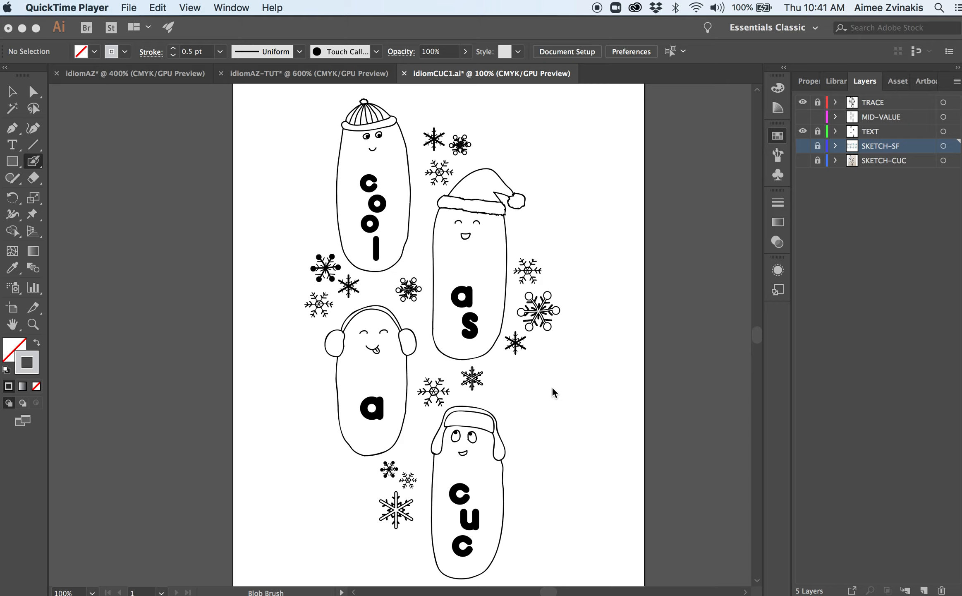
{"action": "mouse_move", "coordinate": [464, 302]}
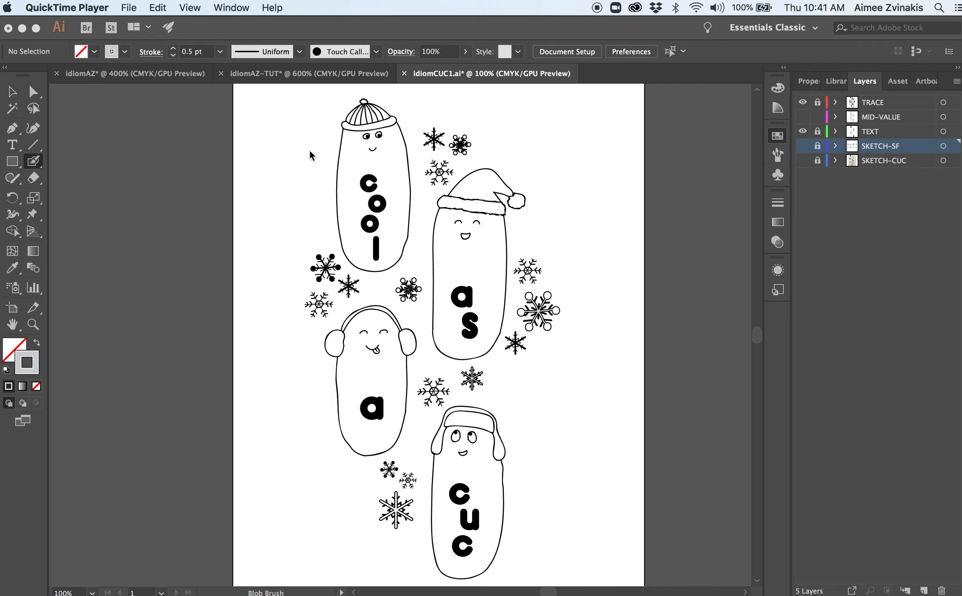
{"action": "mouse_move", "coordinate": [890, 188]}
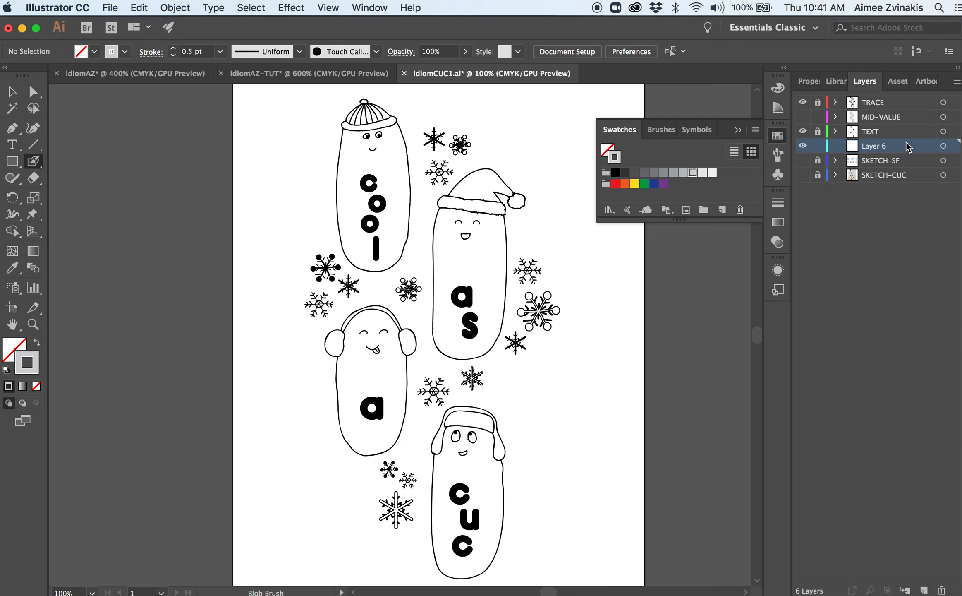
Step: Rename the new layer to 'midvalue'
{"action": "double_click", "coordinate": [875, 146]}
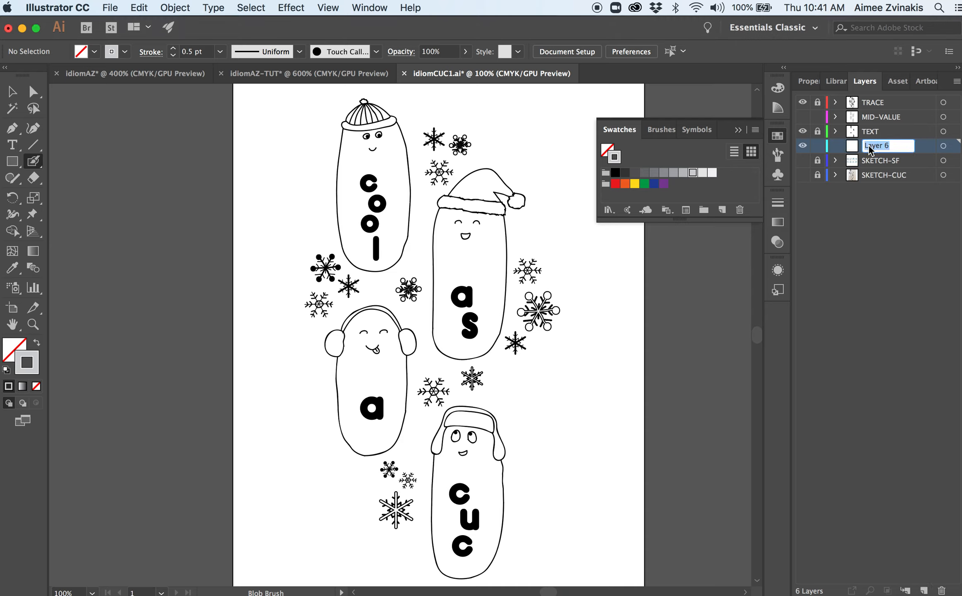
{"action": "type", "text": "mid"}
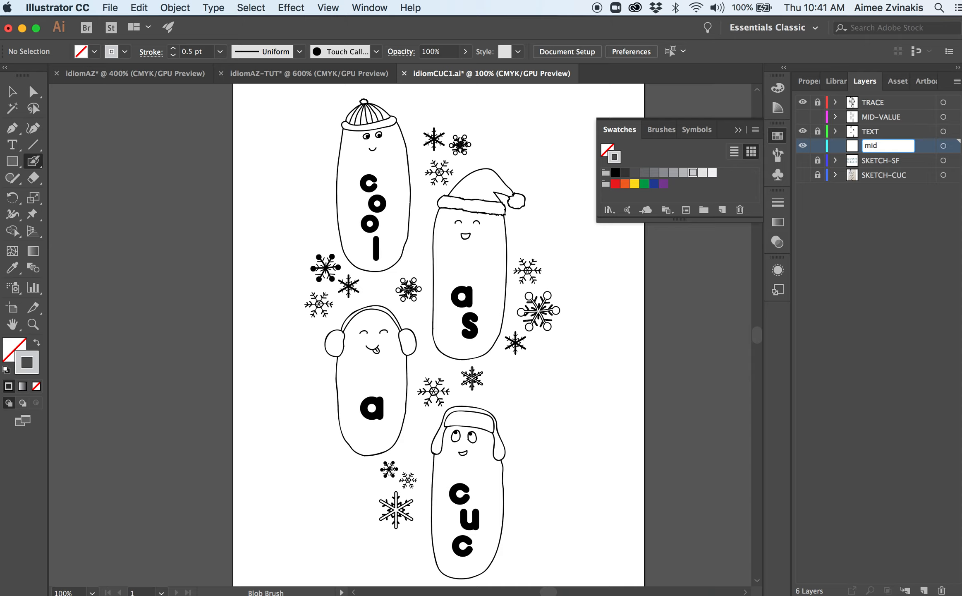
{"action": "type", "text": "value"}
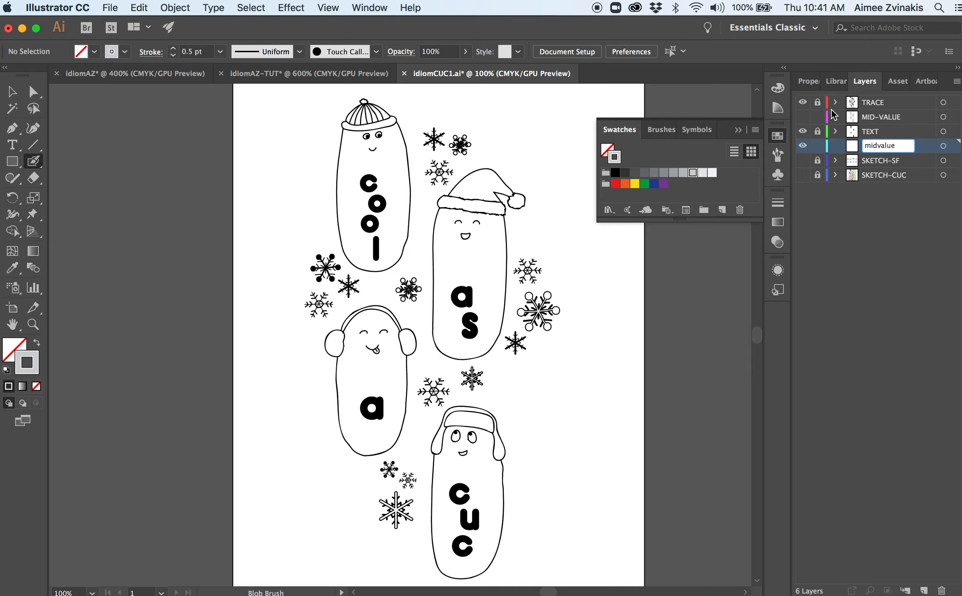
{"action": "mouse_move", "coordinate": [845, 155]}
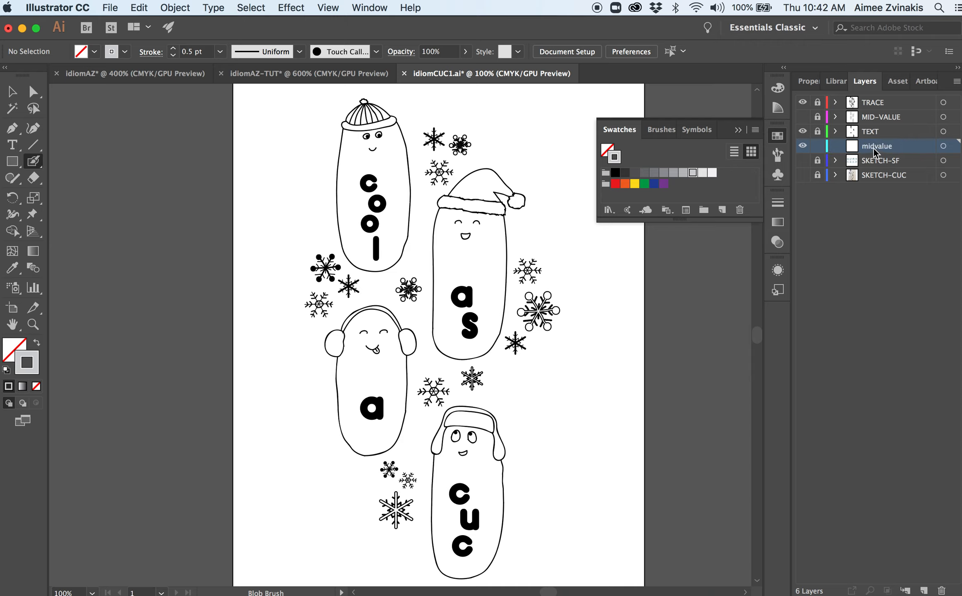
{"action": "mouse_move", "coordinate": [878, 153]}
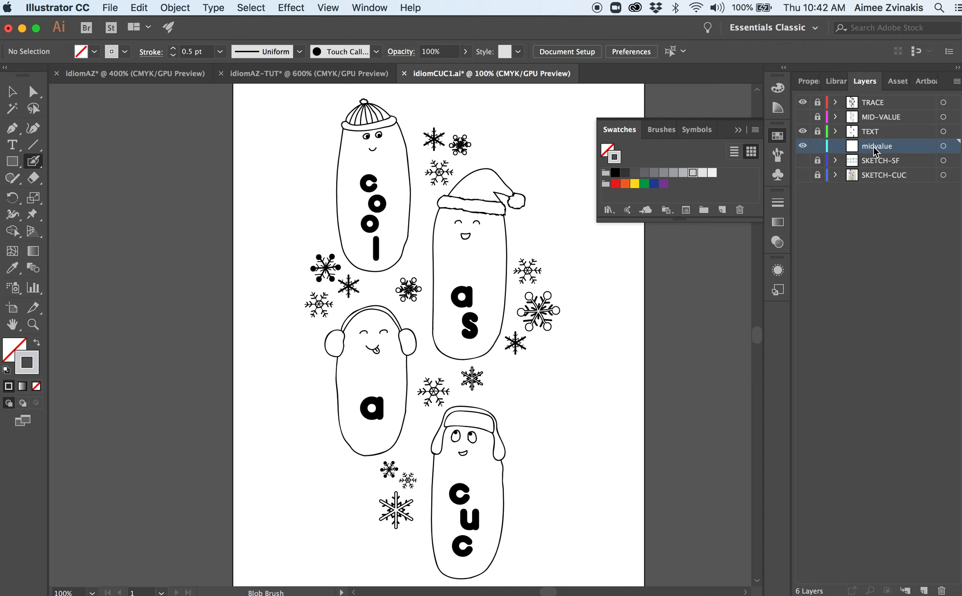
{"action": "mouse_move", "coordinate": [871, 153]}
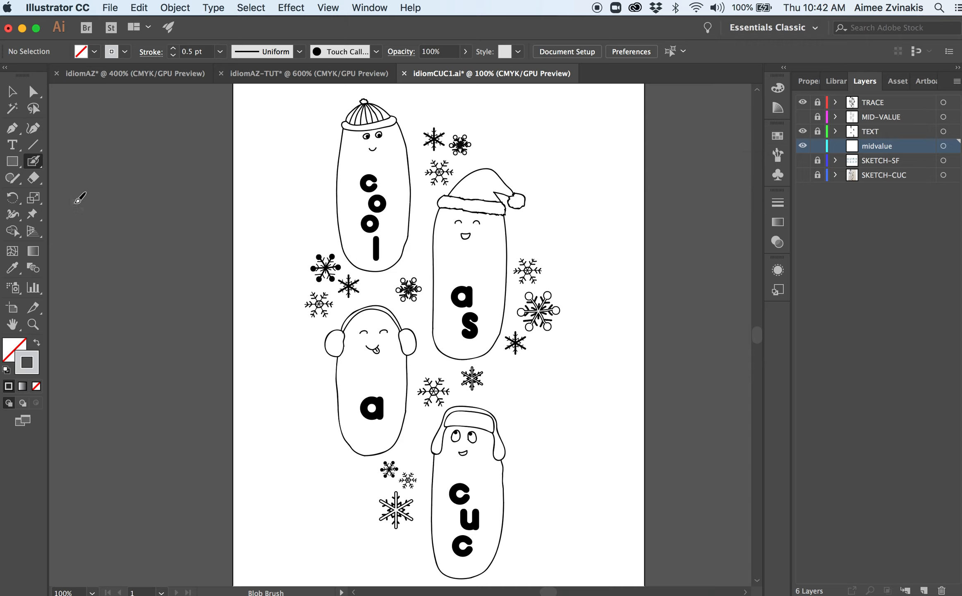
{"action": "mouse_move", "coordinate": [51, 292]}
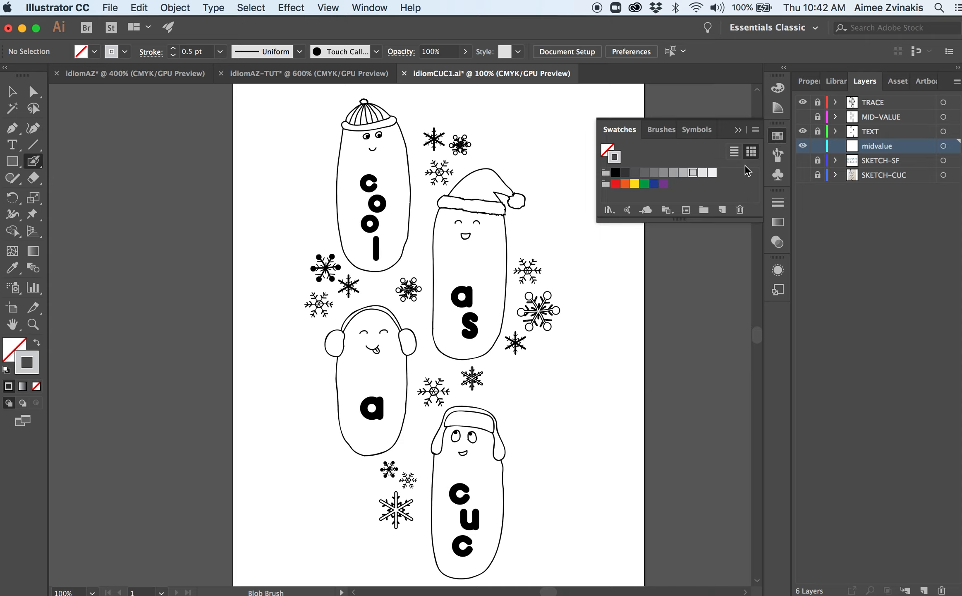
{"action": "mouse_move", "coordinate": [702, 183]}
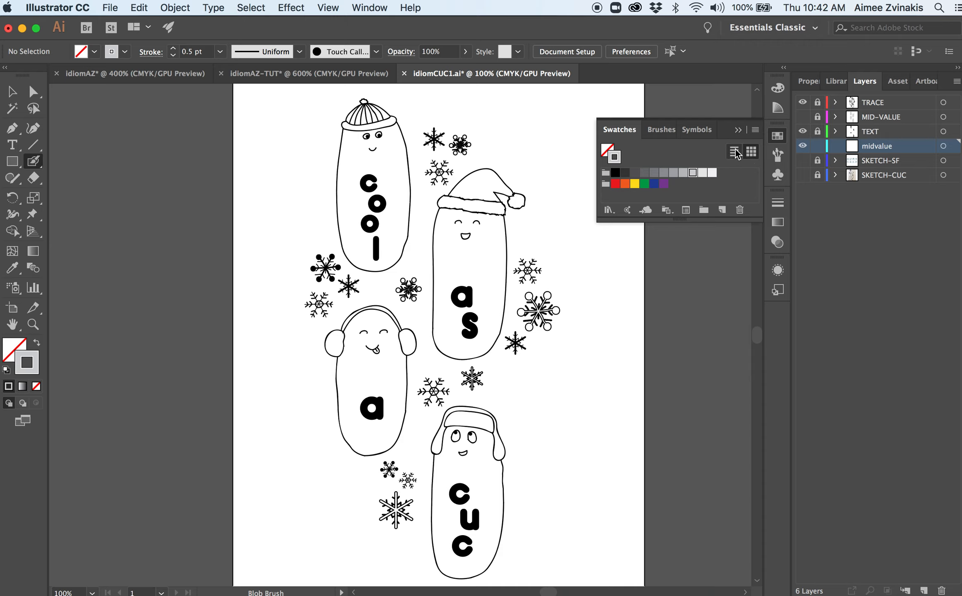
{"action": "mouse_move", "coordinate": [699, 159]}
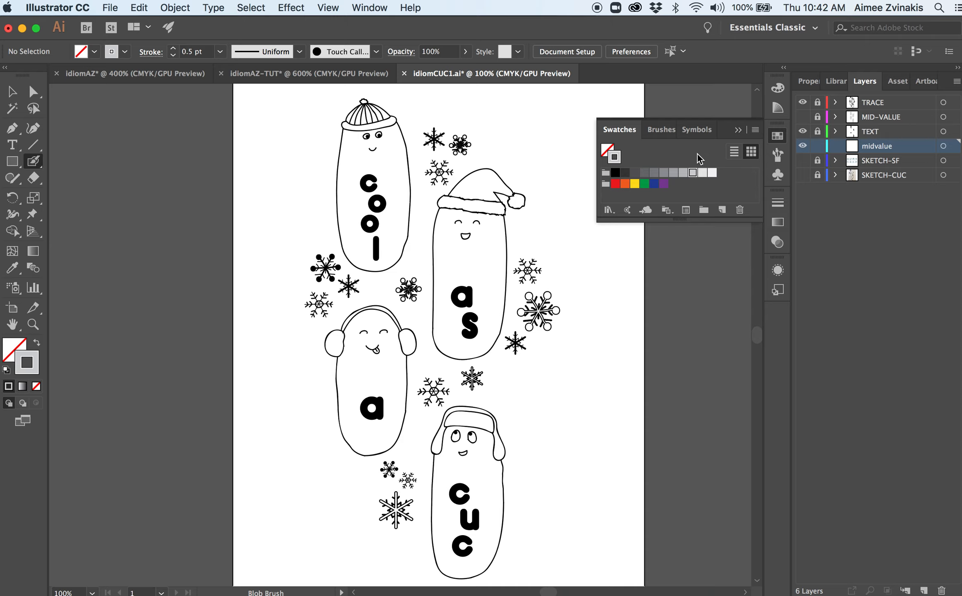
{"action": "mouse_move", "coordinate": [728, 190]}
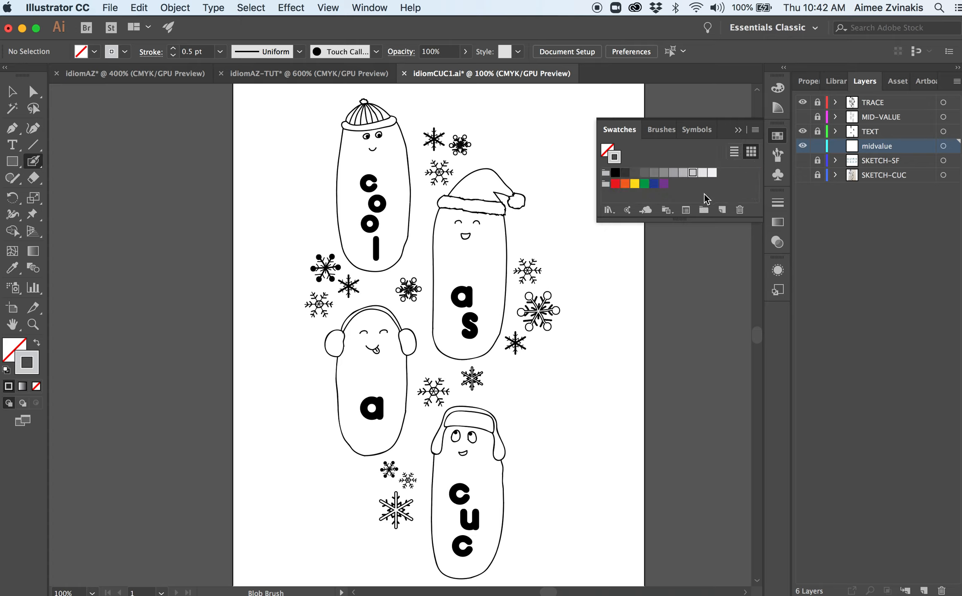
{"action": "mouse_move", "coordinate": [653, 186]}
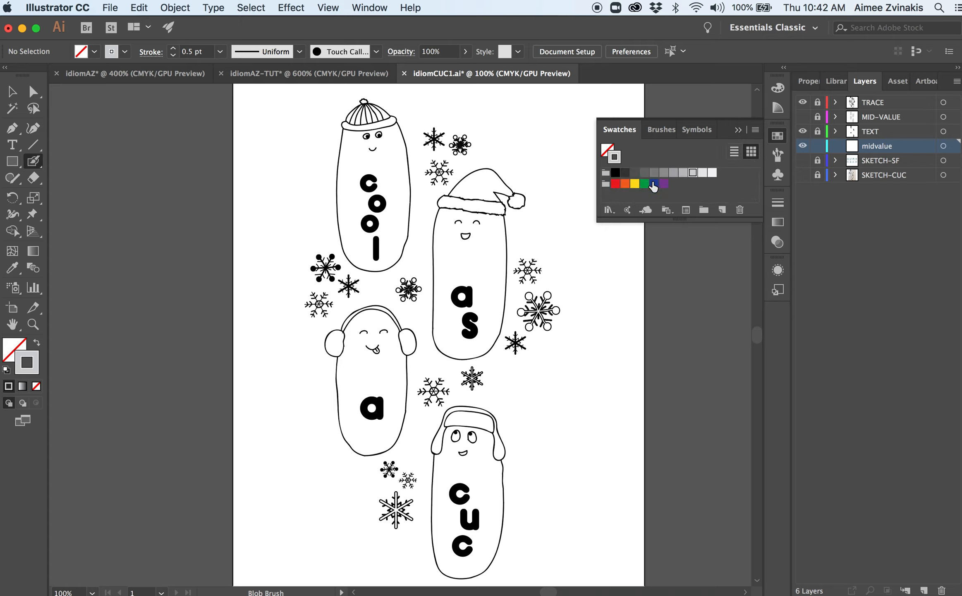
Step: Browse the Brushes and Symbols tabs, then return to the color Swatches
{"action": "left_click", "coordinate": [656, 130]}
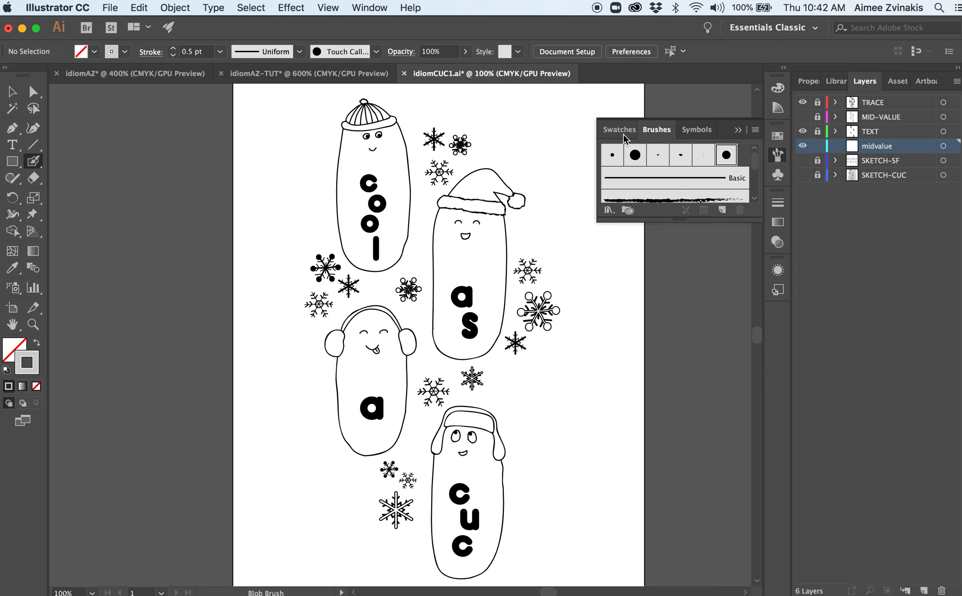
{"action": "left_click", "coordinate": [698, 130]}
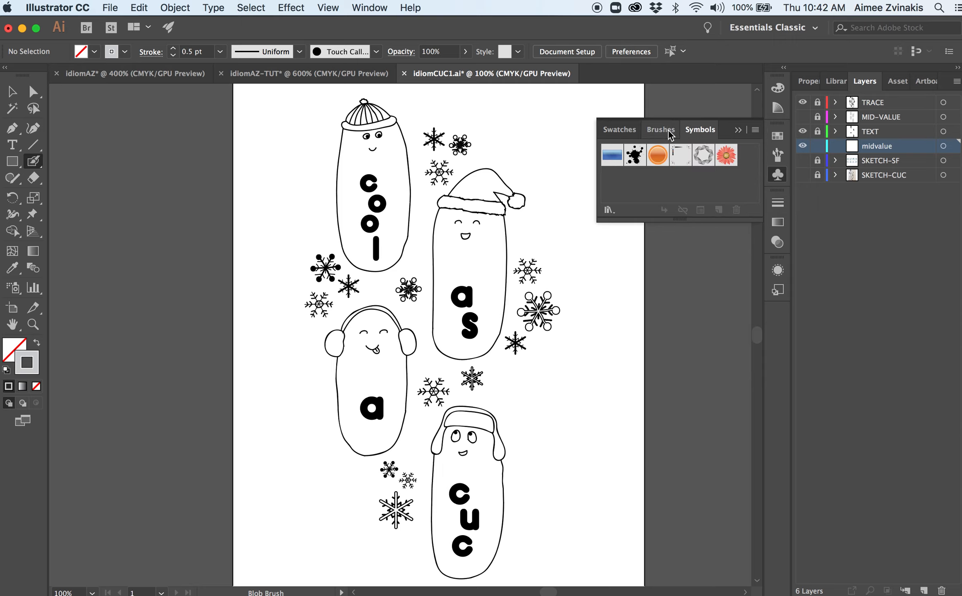
{"action": "mouse_move", "coordinate": [663, 136]}
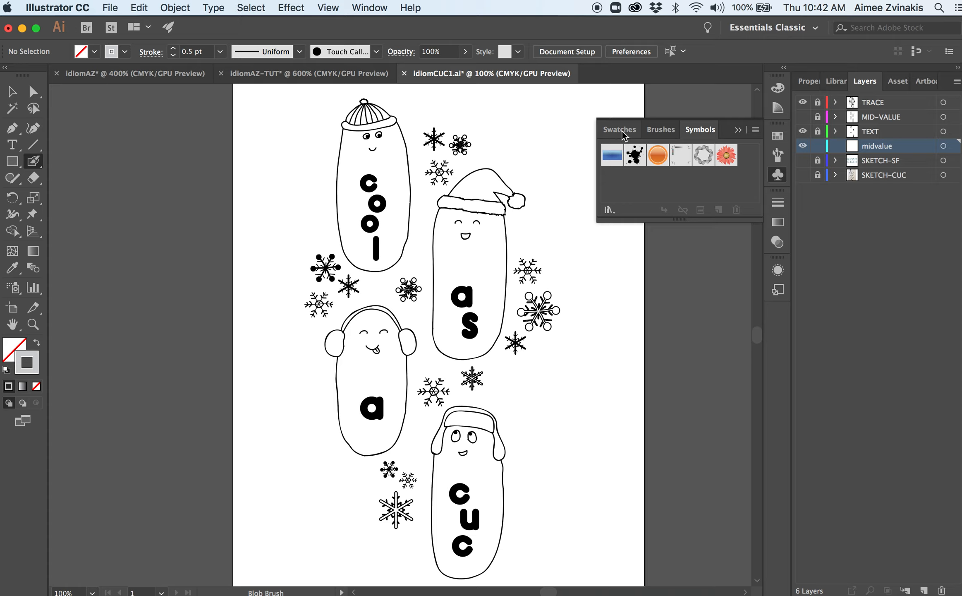
{"action": "left_click", "coordinate": [620, 129]}
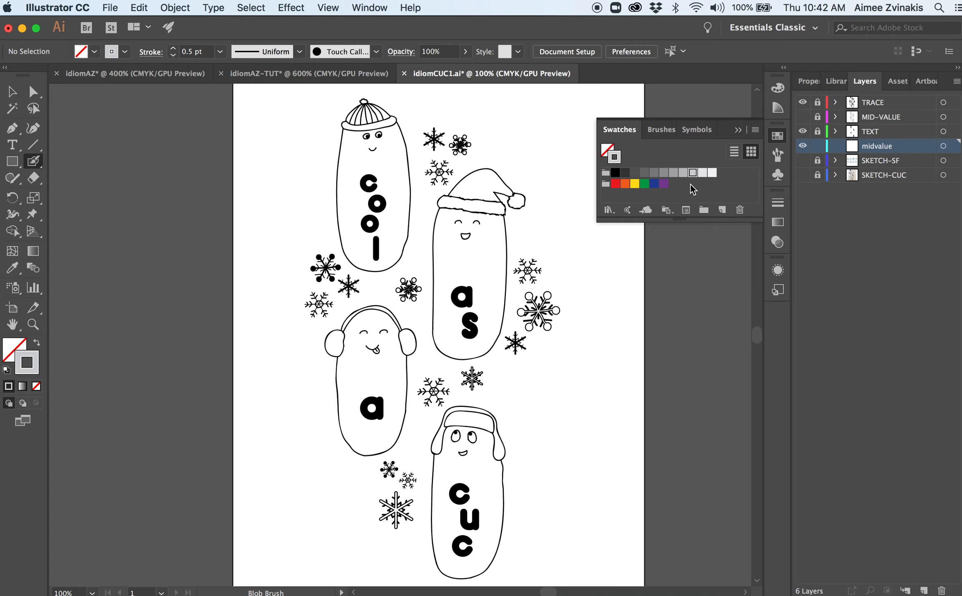
{"action": "mouse_move", "coordinate": [708, 181]}
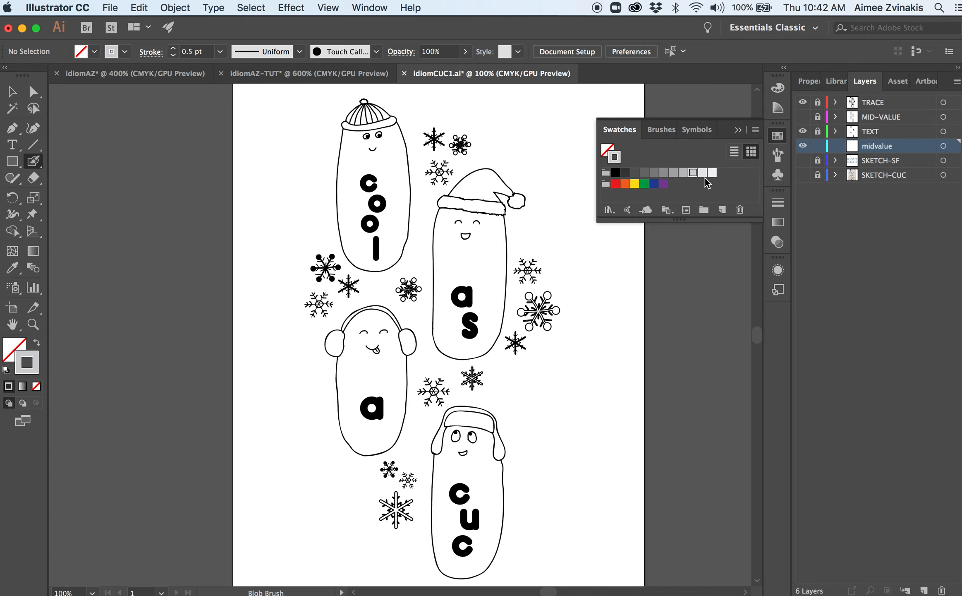
{"action": "mouse_move", "coordinate": [704, 180]}
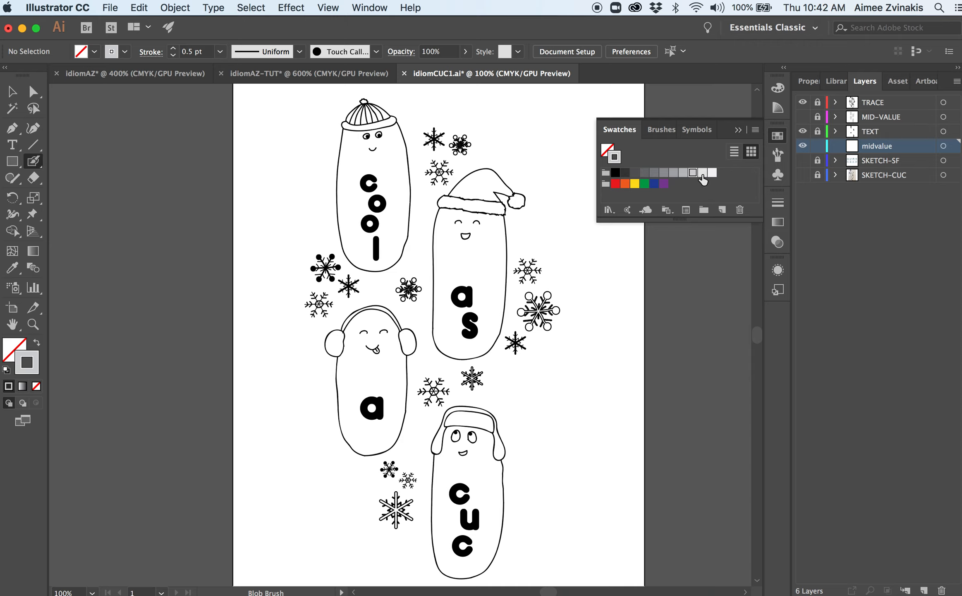
{"action": "mouse_move", "coordinate": [694, 173]}
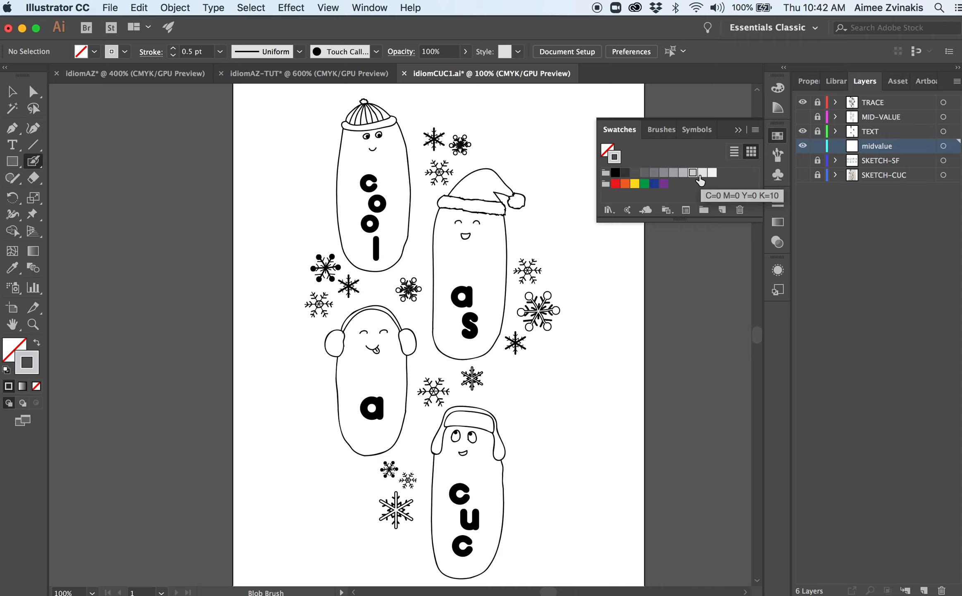
{"action": "mouse_move", "coordinate": [693, 173]}
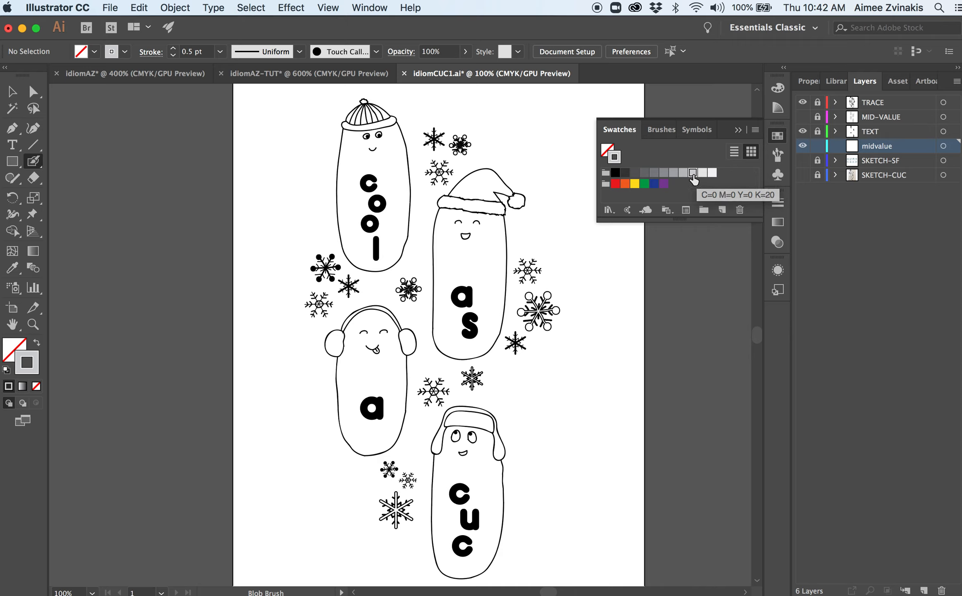
{"action": "mouse_move", "coordinate": [710, 174]}
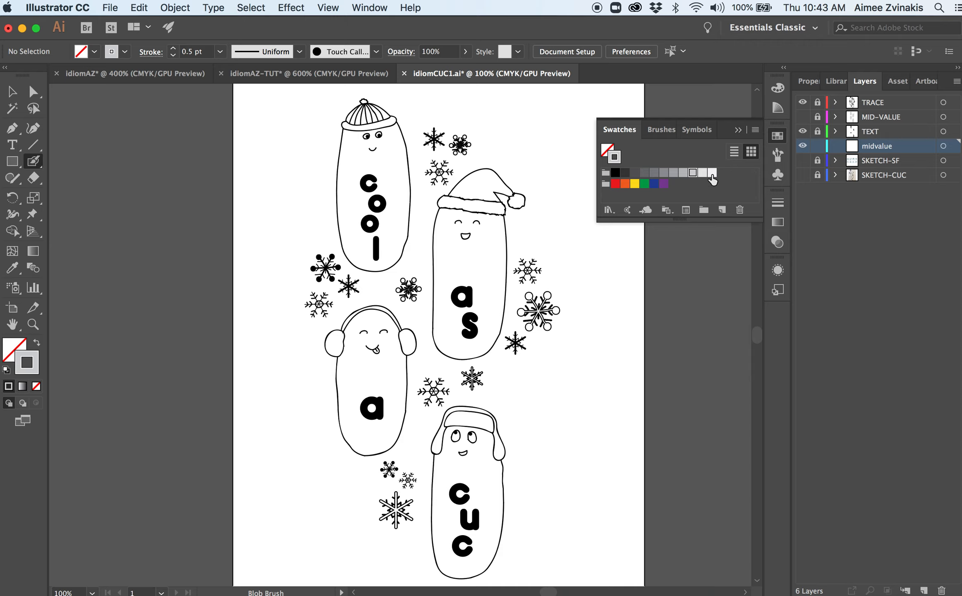
{"action": "mouse_move", "coordinate": [711, 178]}
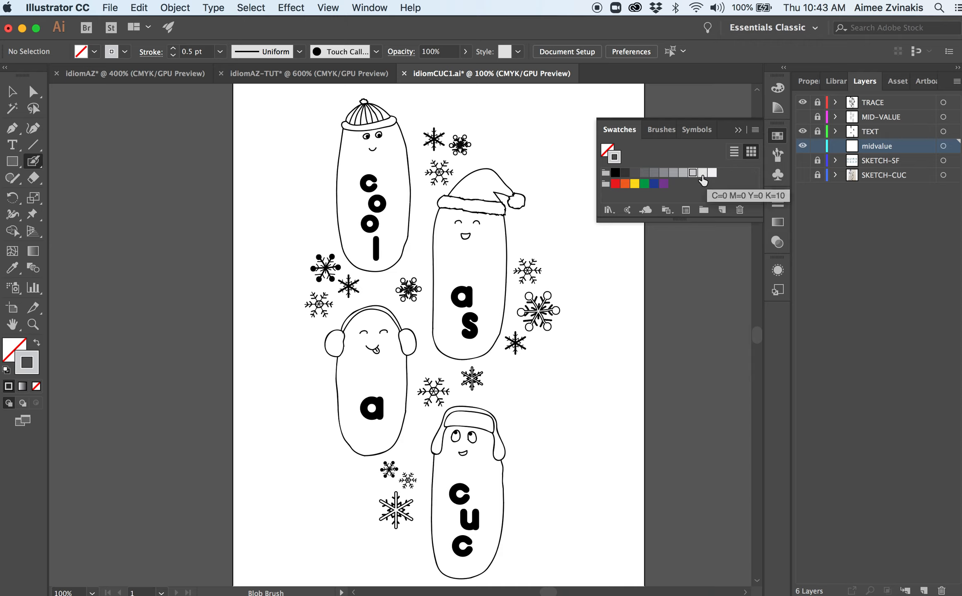
{"action": "mouse_move", "coordinate": [693, 177]}
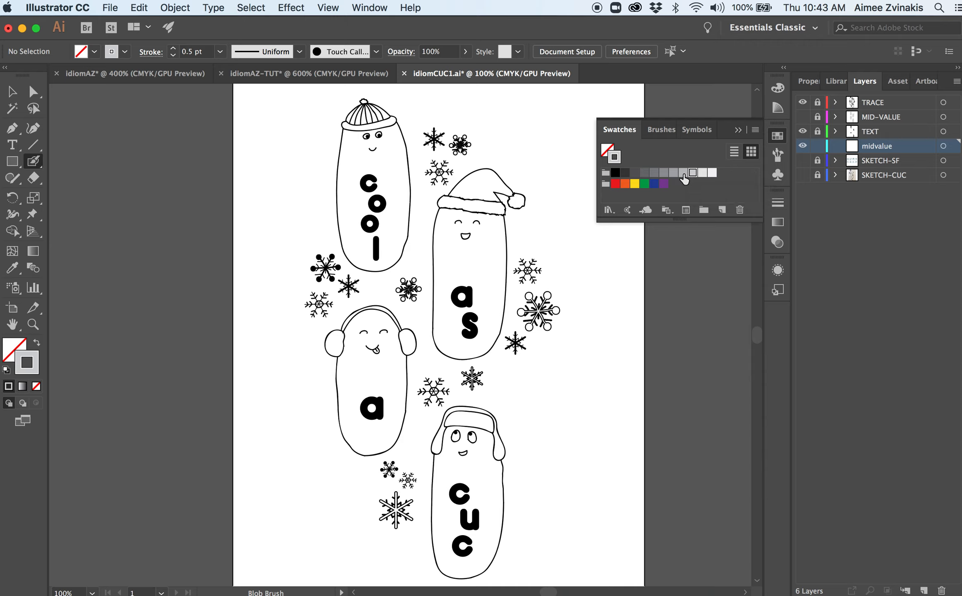
{"action": "mouse_move", "coordinate": [660, 180]}
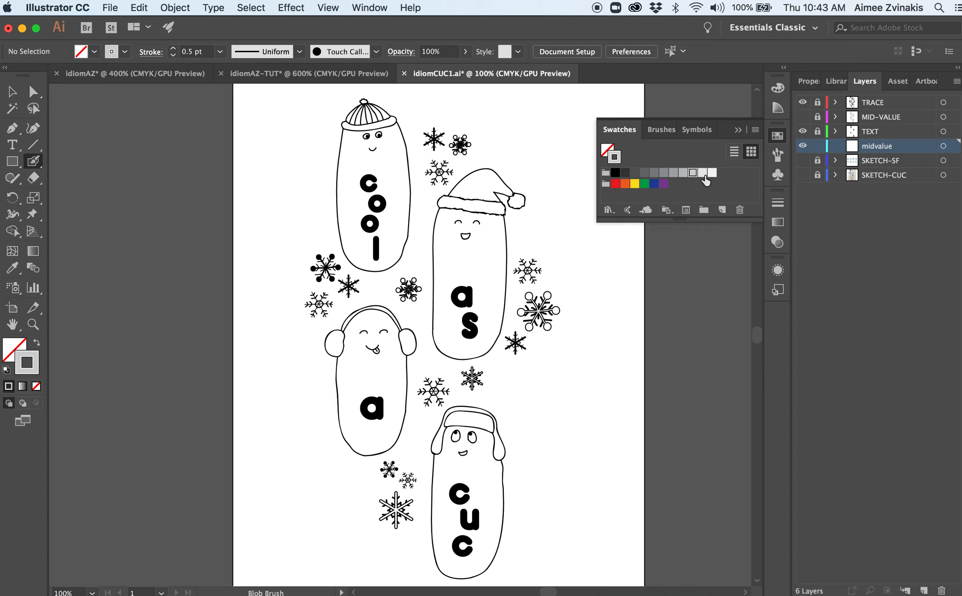
{"action": "mouse_move", "coordinate": [694, 174]}
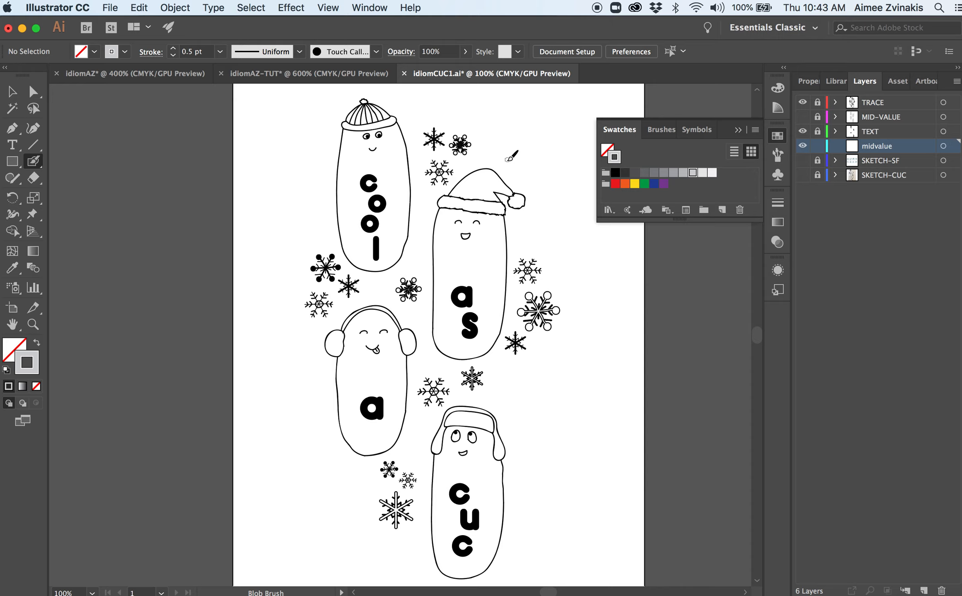
{"action": "mouse_move", "coordinate": [396, 135]}
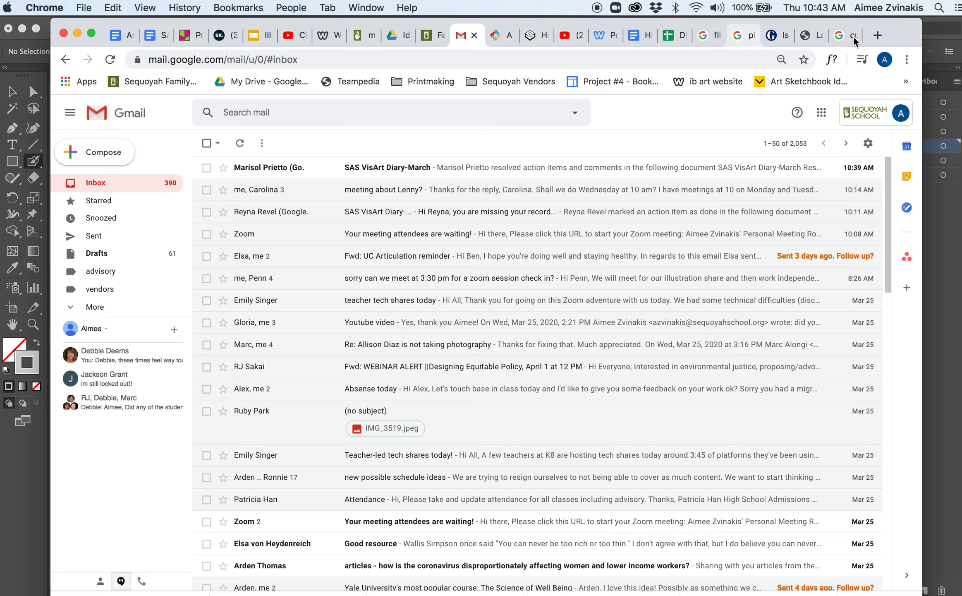
Step: Scroll through the Google Images results of cucumber photos for reference
{"action": "left_click", "coordinate": [840, 35]}
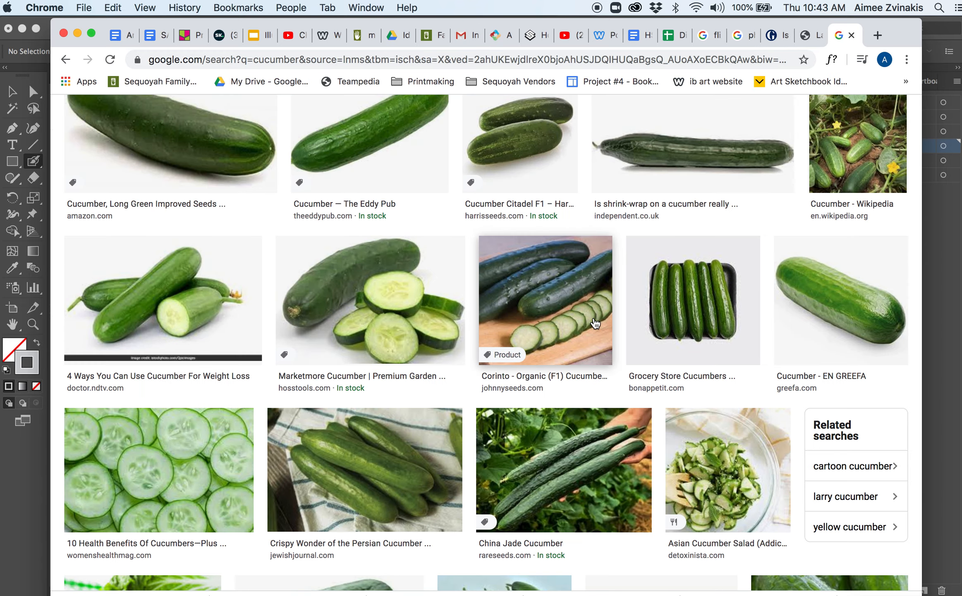
{"action": "scroll", "scroll_direction": "down", "scroll_amount": 3}
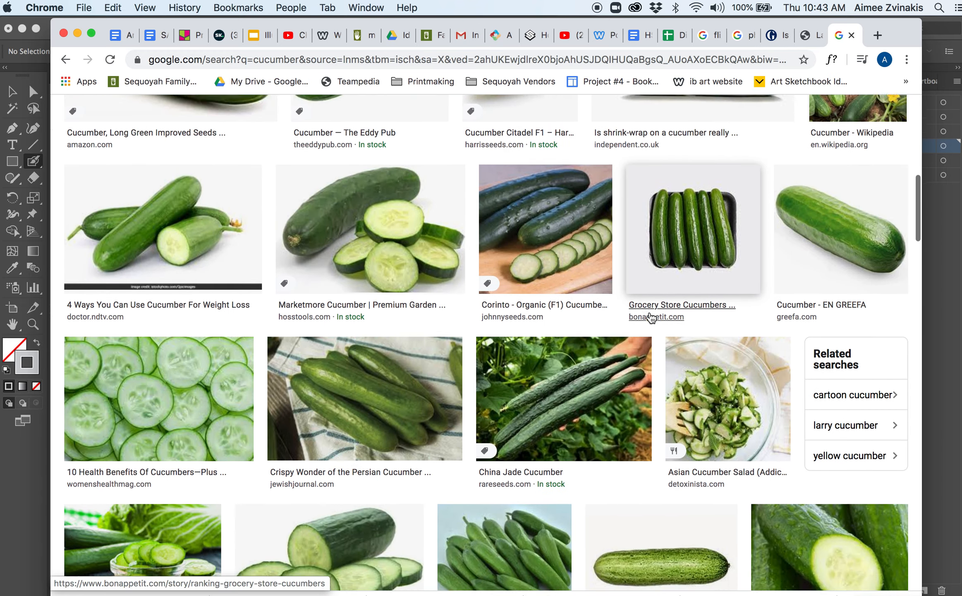
{"action": "scroll", "scroll_direction": "down", "scroll_amount": 3}
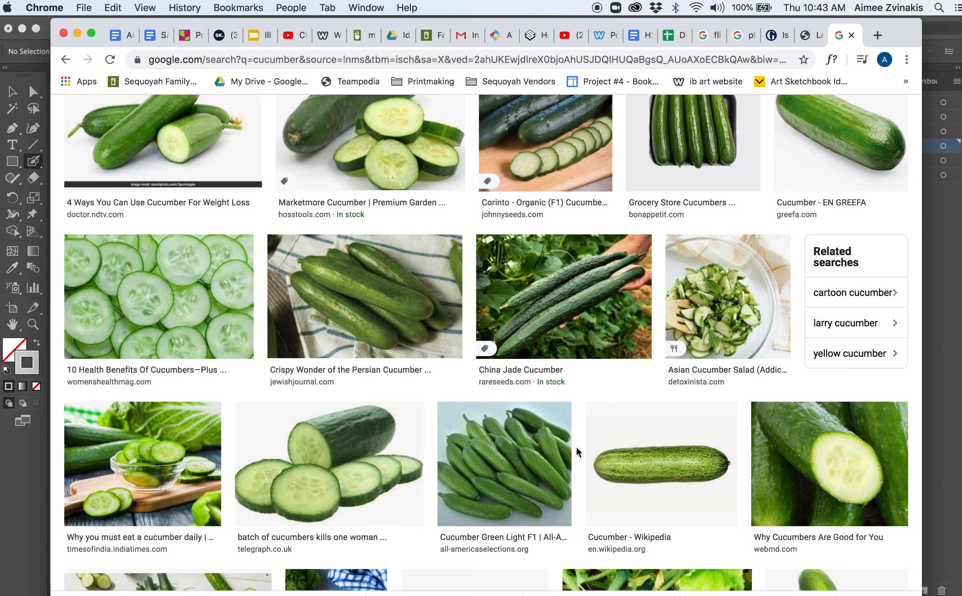
{"action": "scroll", "scroll_direction": "down", "scroll_amount": 3}
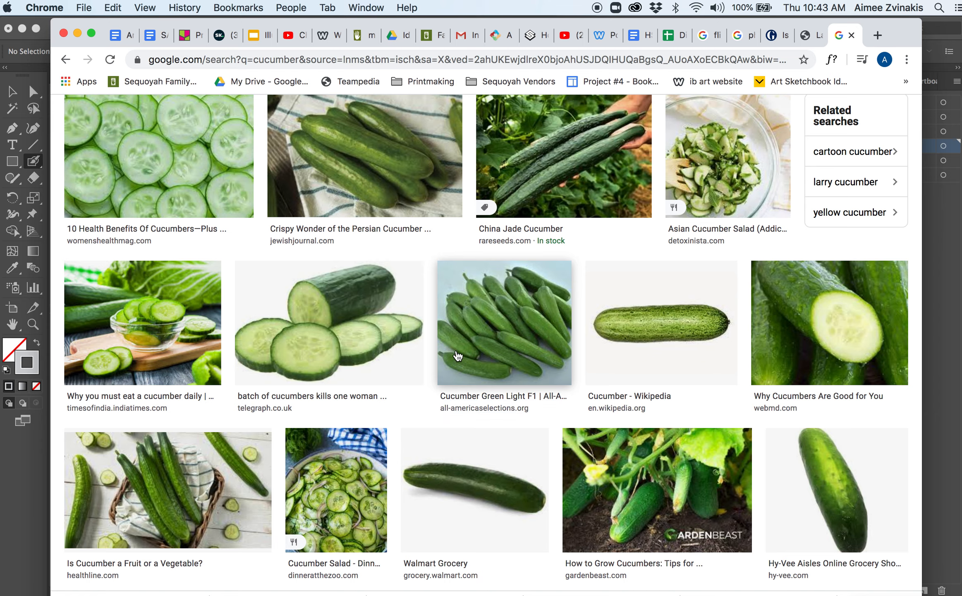
{"action": "mouse_move", "coordinate": [416, 295]}
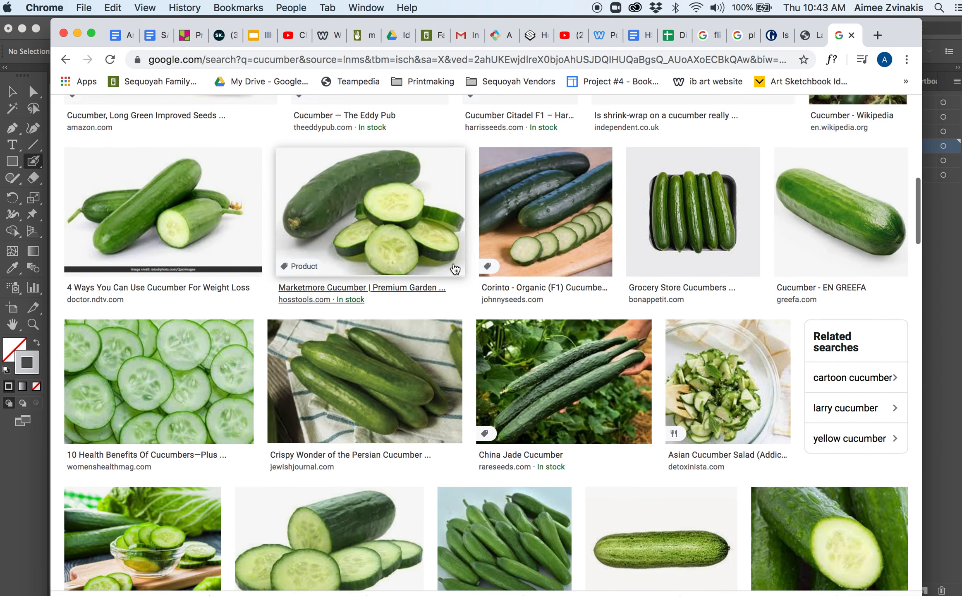
{"action": "mouse_move", "coordinate": [427, 246]}
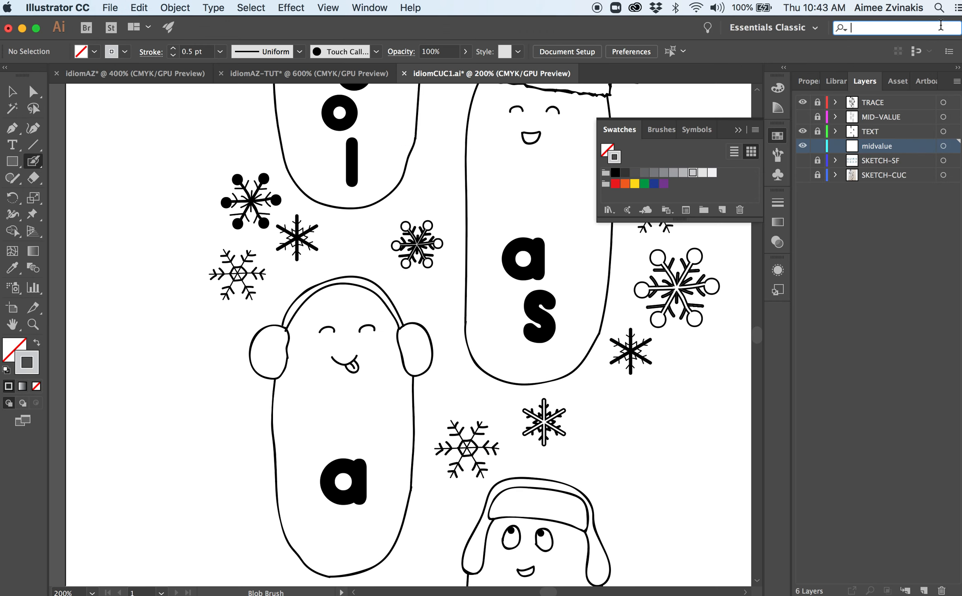
Step: Paint a light-gray wavy stroke inside the 'as' cucumber and hide the Swatches panel
{"action": "scroll", "scroll_direction": "down", "scroll_amount": 3}
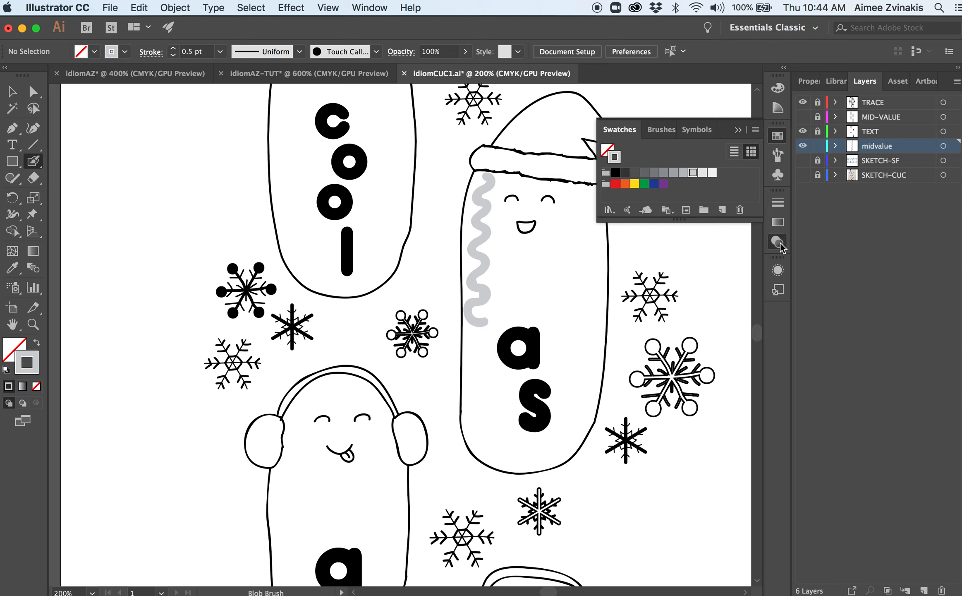
{"action": "left_click", "coordinate": [778, 242]}
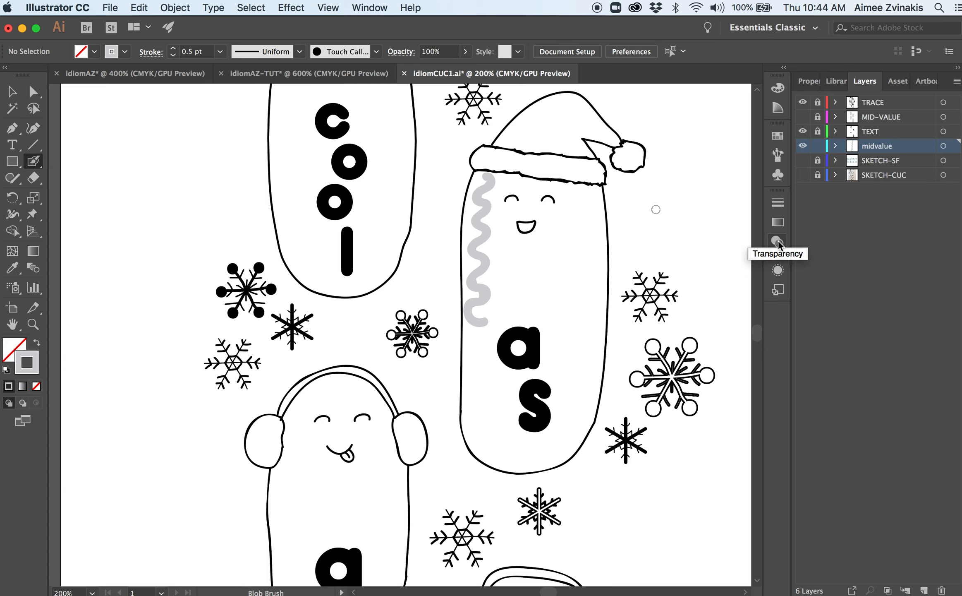
{"action": "mouse_move", "coordinate": [48, 166]}
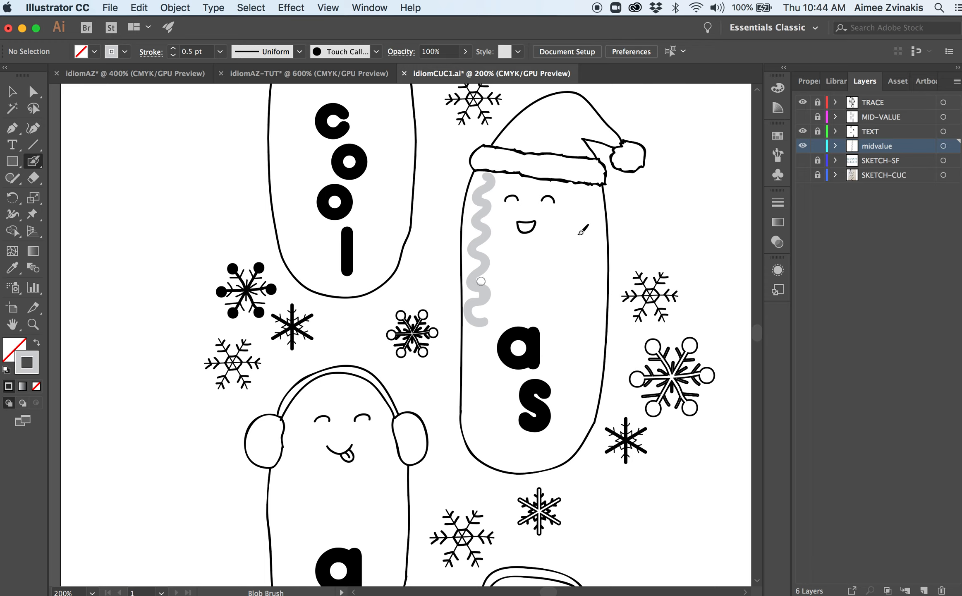
Step: Open the Transparency panel and review the blending modes, keeping Multiply
{"action": "left_click", "coordinate": [777, 241]}
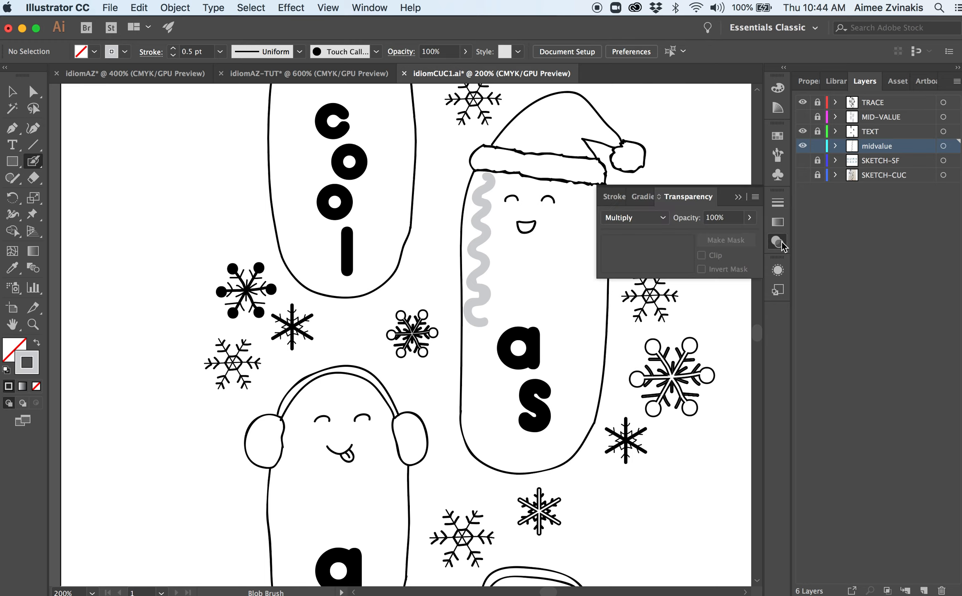
{"action": "mouse_move", "coordinate": [660, 199]}
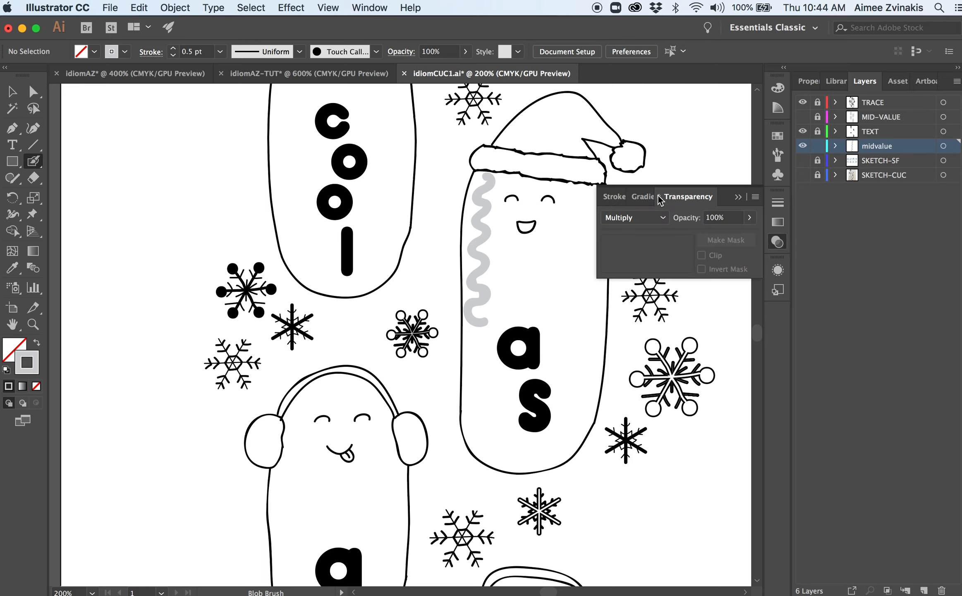
{"action": "left_click", "coordinate": [634, 217]}
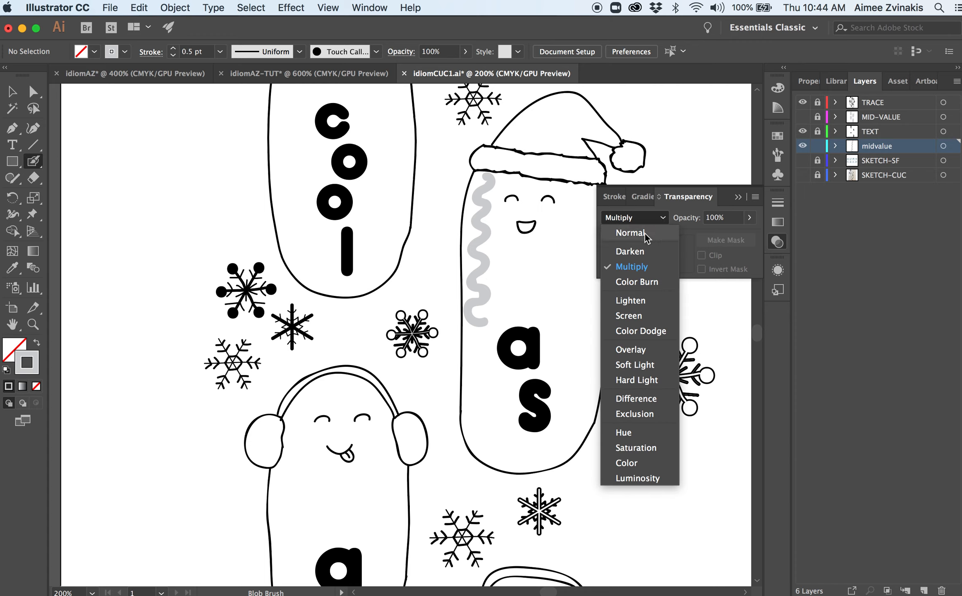
{"action": "mouse_move", "coordinate": [645, 240]}
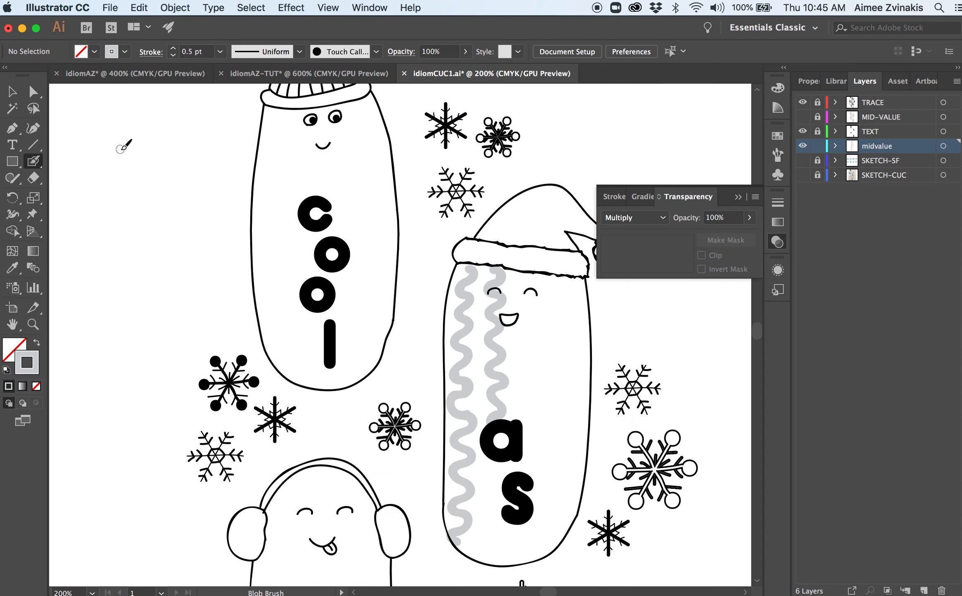
Step: Copy a gray wavy stroke onto the right edge of the 'cool' cucumber
{"action": "left_click", "coordinate": [13, 92]}
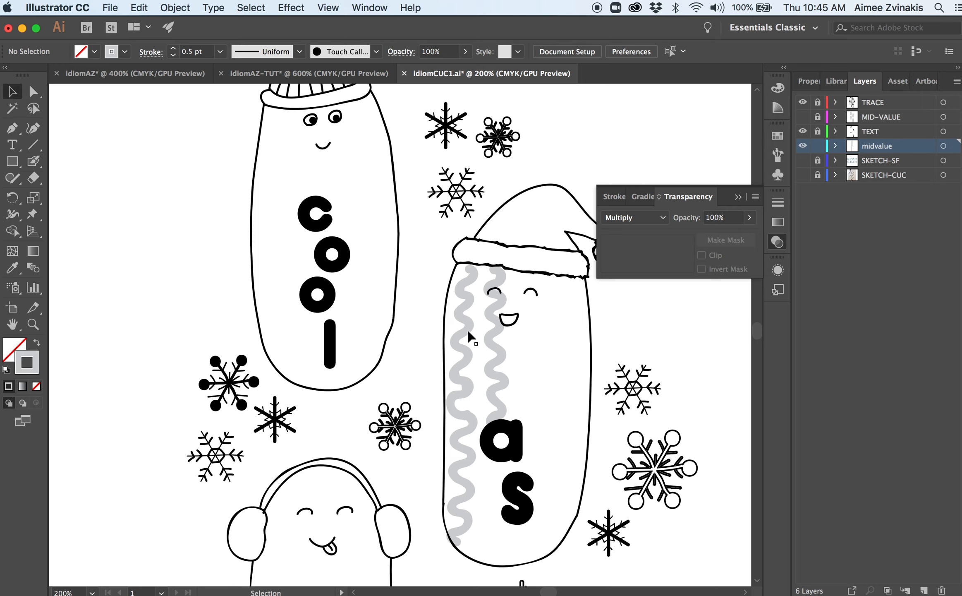
{"action": "left_click", "coordinate": [469, 338]}
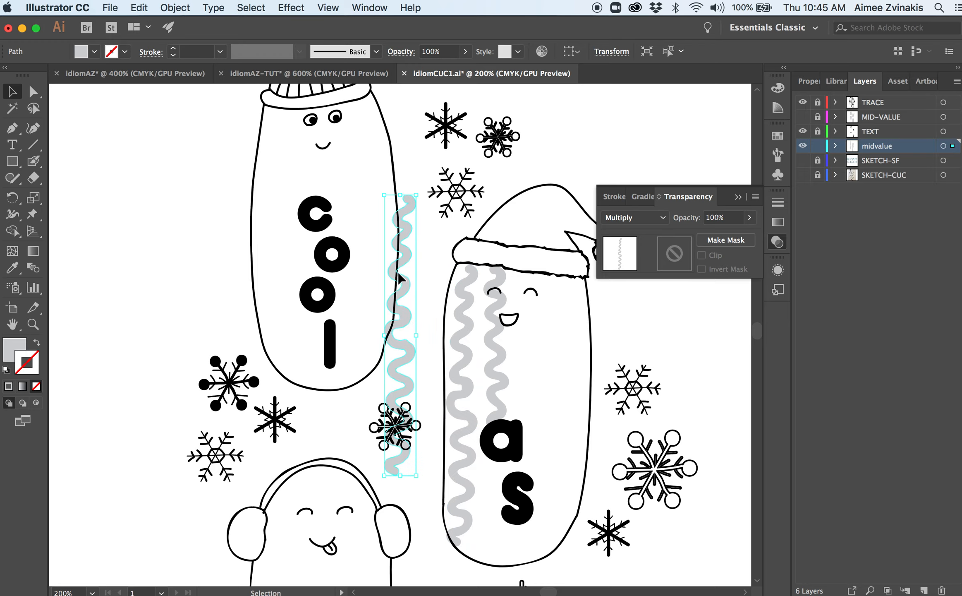
{"action": "left_click_drag", "start_coordinate": [399, 276], "coordinate": [356, 185]}
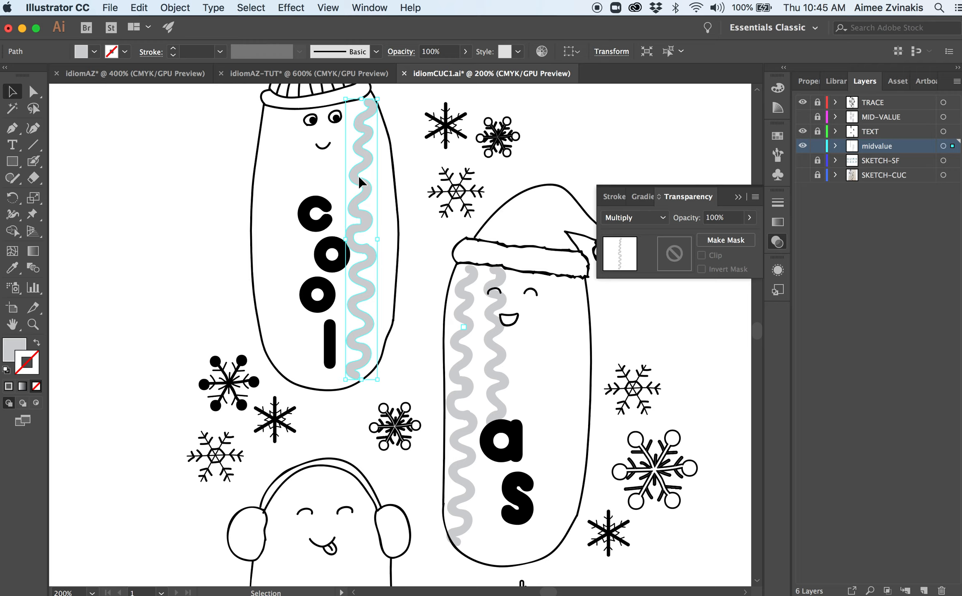
{"action": "mouse_move", "coordinate": [22, 93]}
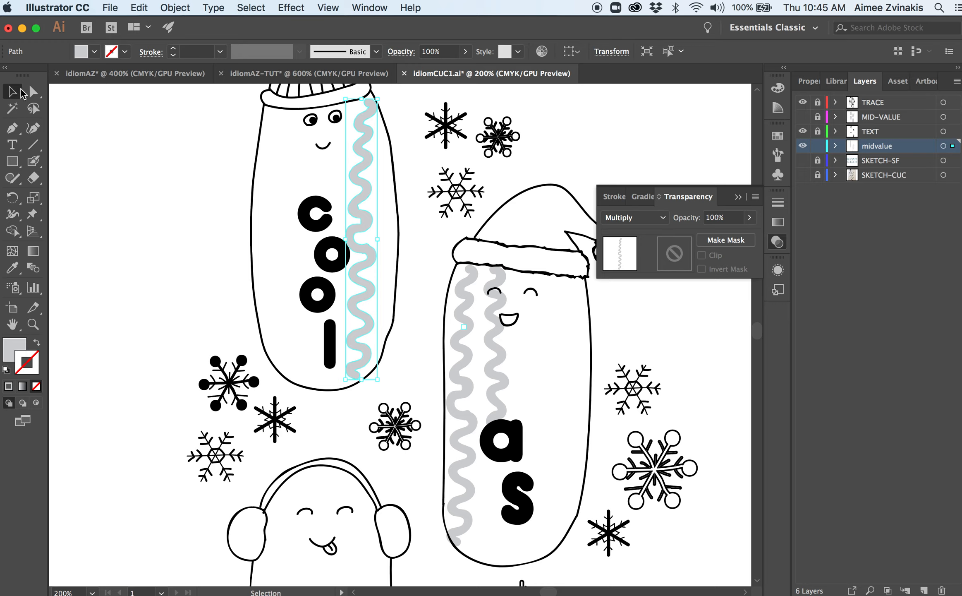
{"action": "mouse_move", "coordinate": [11, 91]}
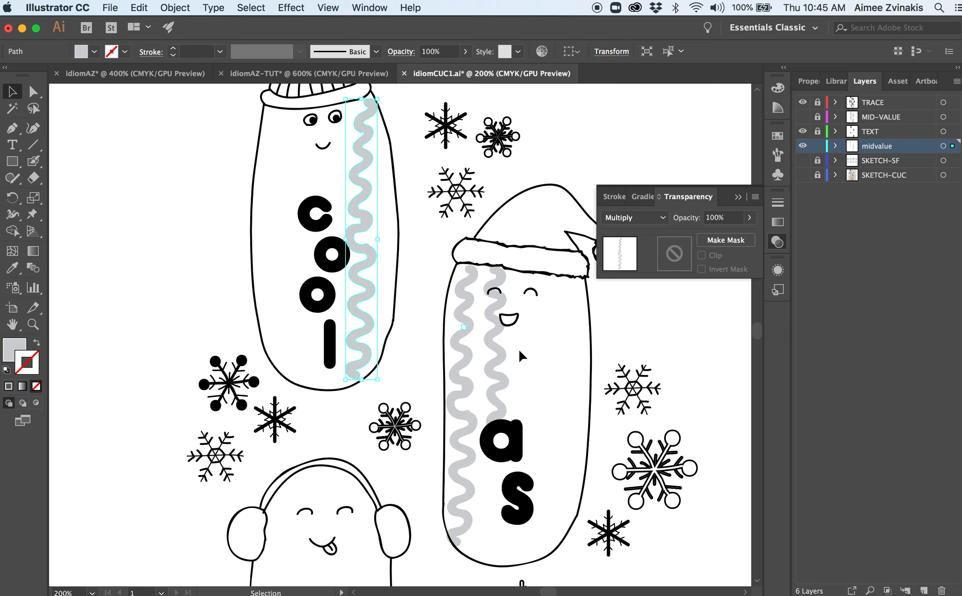
{"action": "mouse_move", "coordinate": [642, 220]}
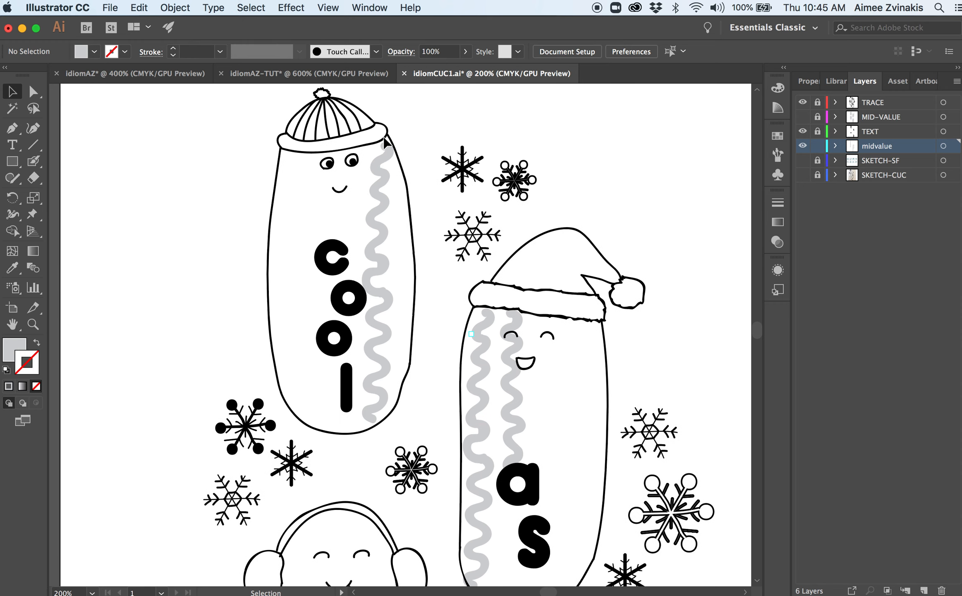
{"action": "mouse_move", "coordinate": [362, 166]}
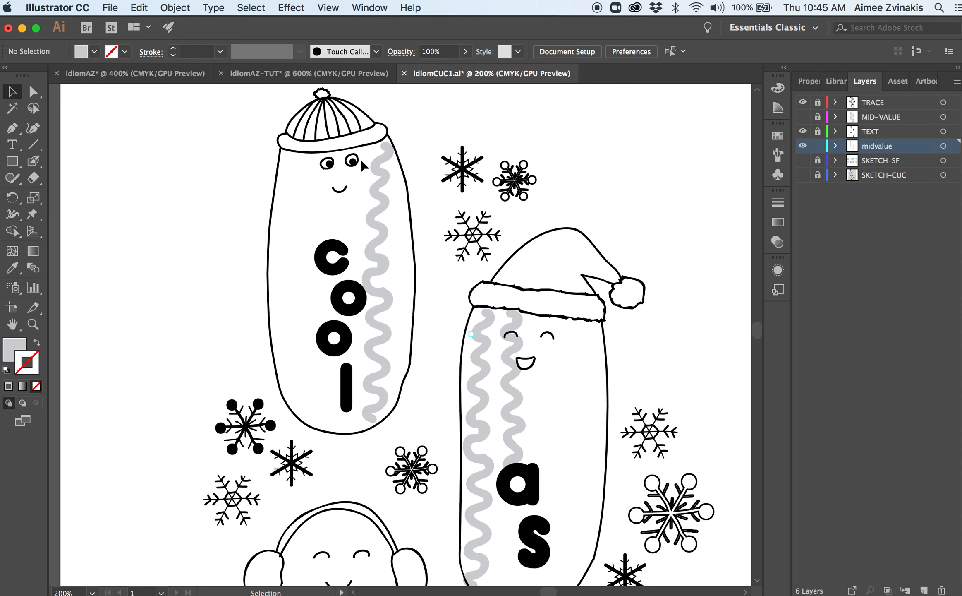
{"action": "mouse_move", "coordinate": [389, 249]}
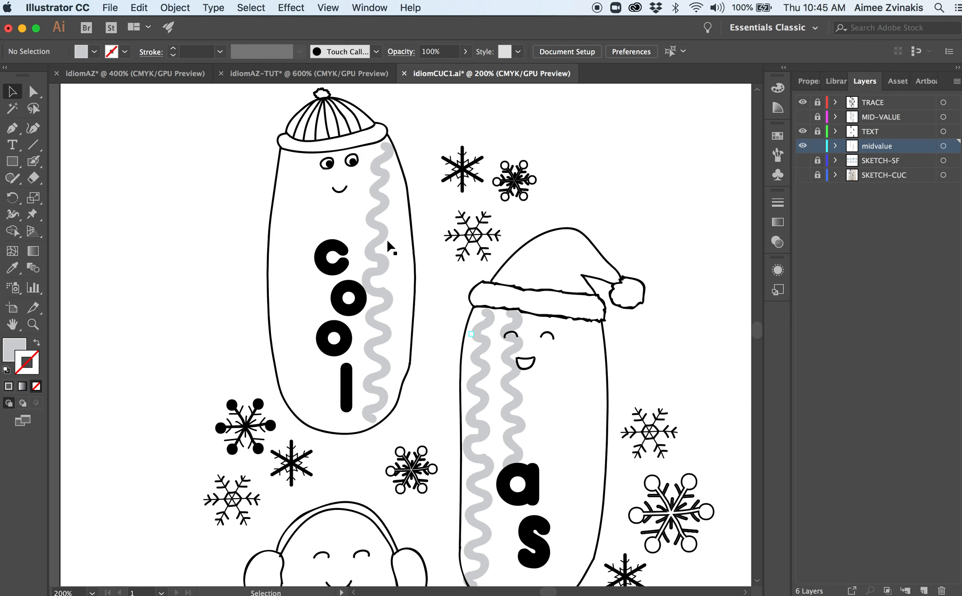
{"action": "mouse_move", "coordinate": [423, 189]}
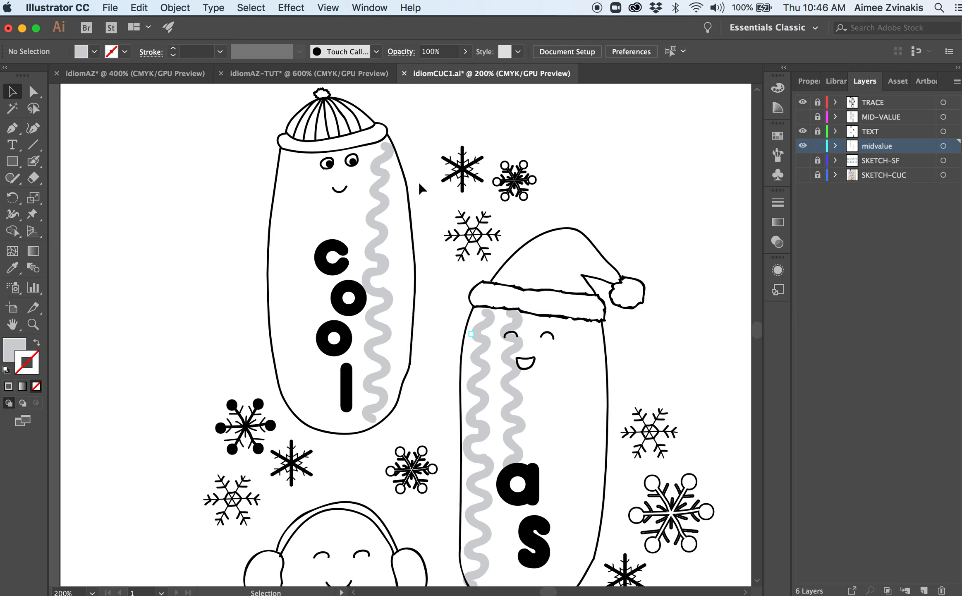
{"action": "mouse_move", "coordinate": [347, 145]}
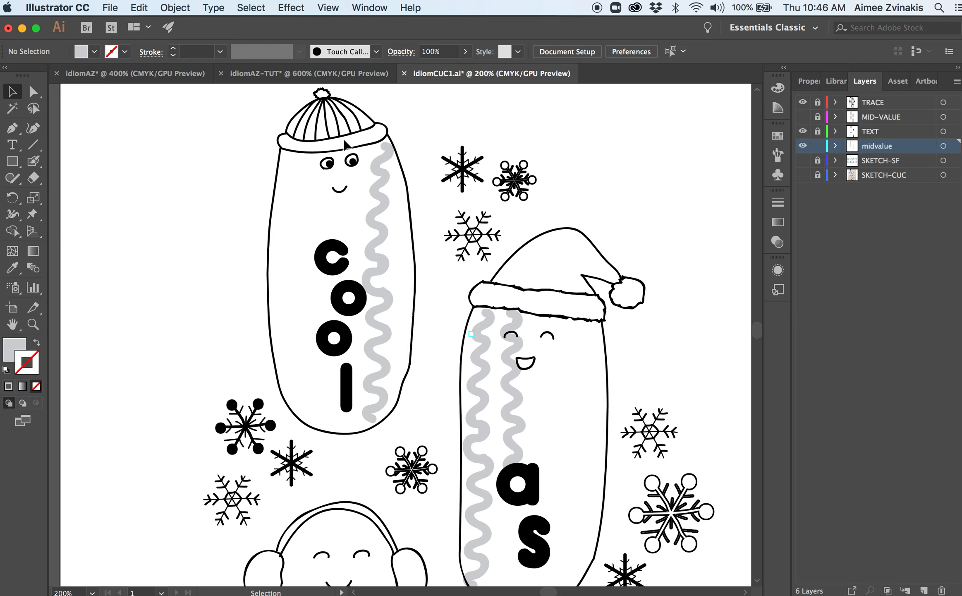
{"action": "mouse_move", "coordinate": [712, 145]}
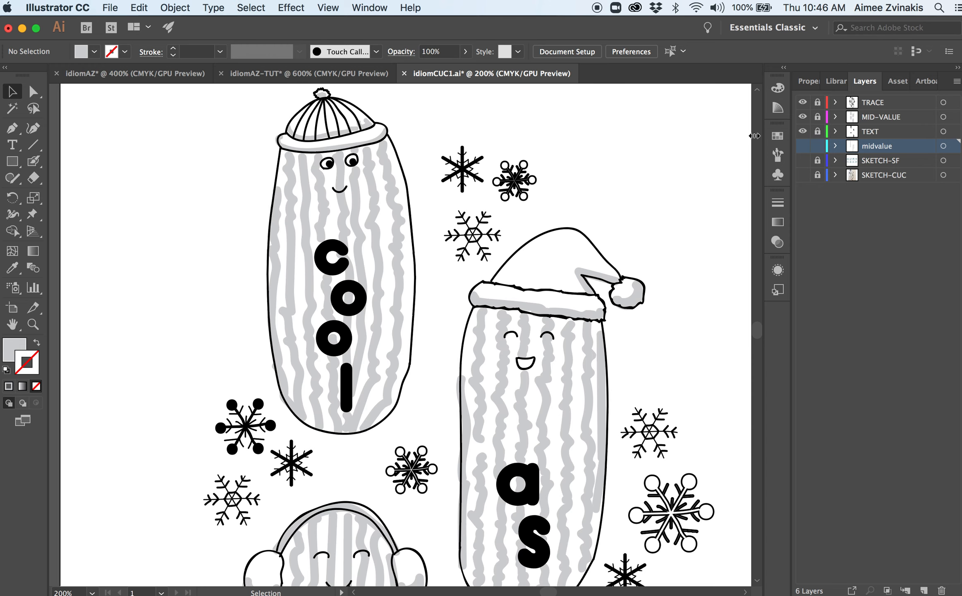
Step: Scroll across the artboard to review the gray shading on all cucumbers
{"action": "scroll", "scroll_direction": "down", "scroll_amount": 3}
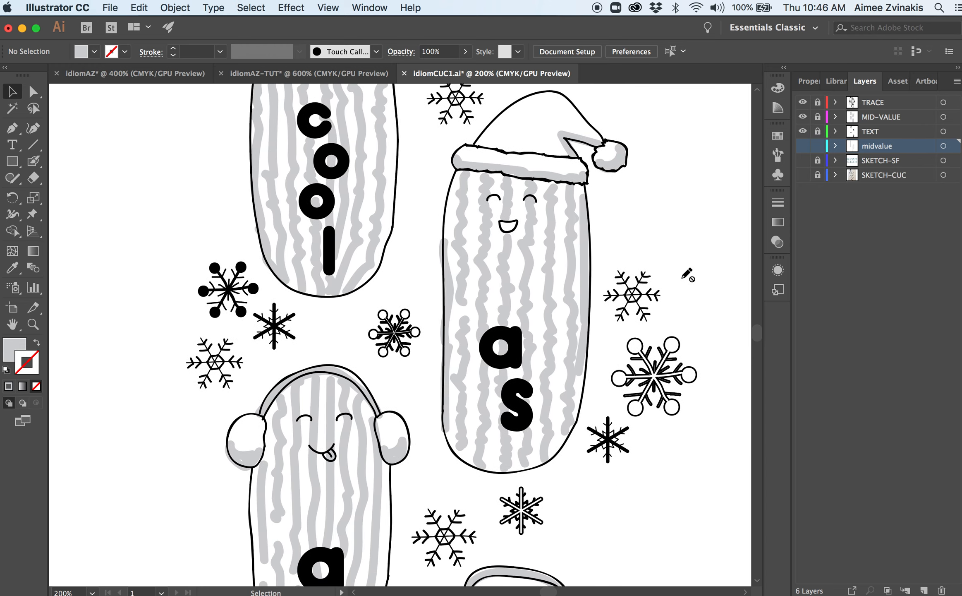
{"action": "scroll", "scroll_direction": "down", "scroll_amount": 3}
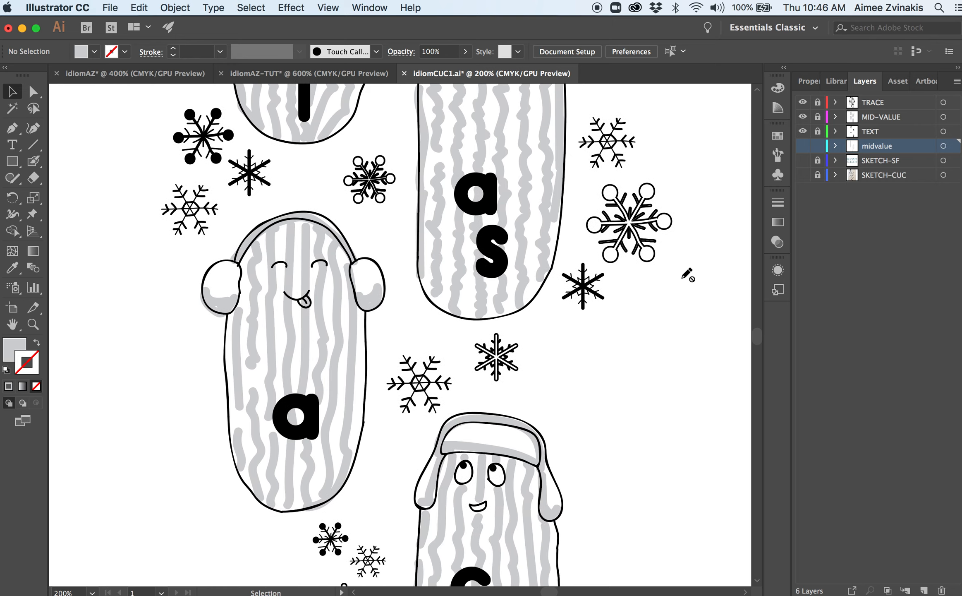
{"action": "scroll", "scroll_direction": "down", "scroll_amount": 3}
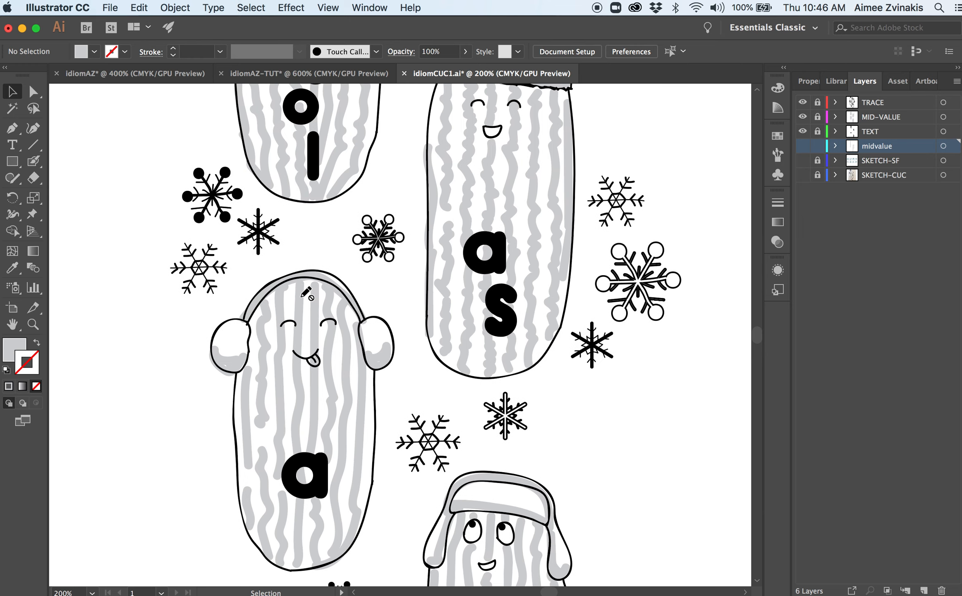
{"action": "mouse_move", "coordinate": [516, 161]}
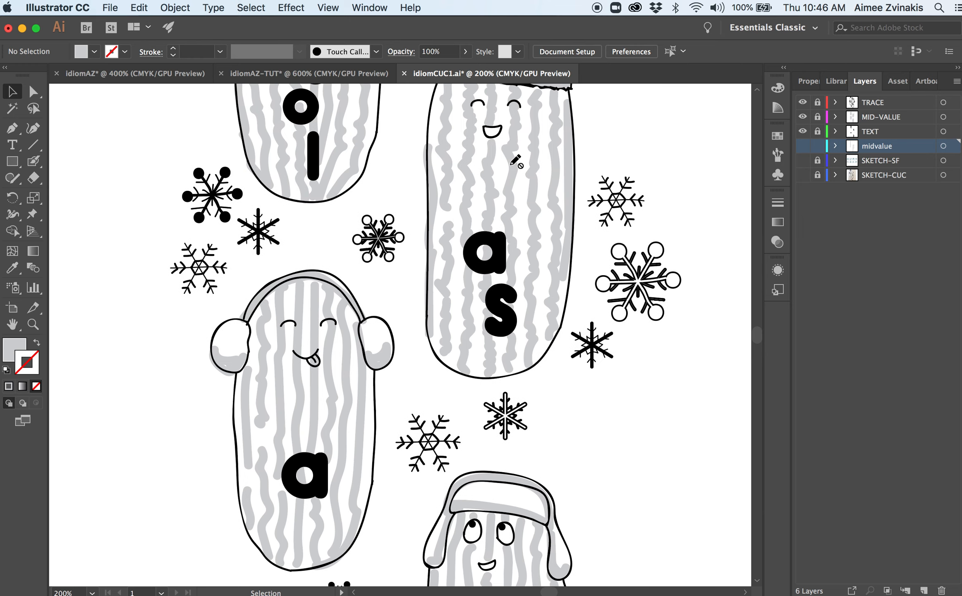
{"action": "scroll", "scroll_direction": "down", "scroll_amount": 3}
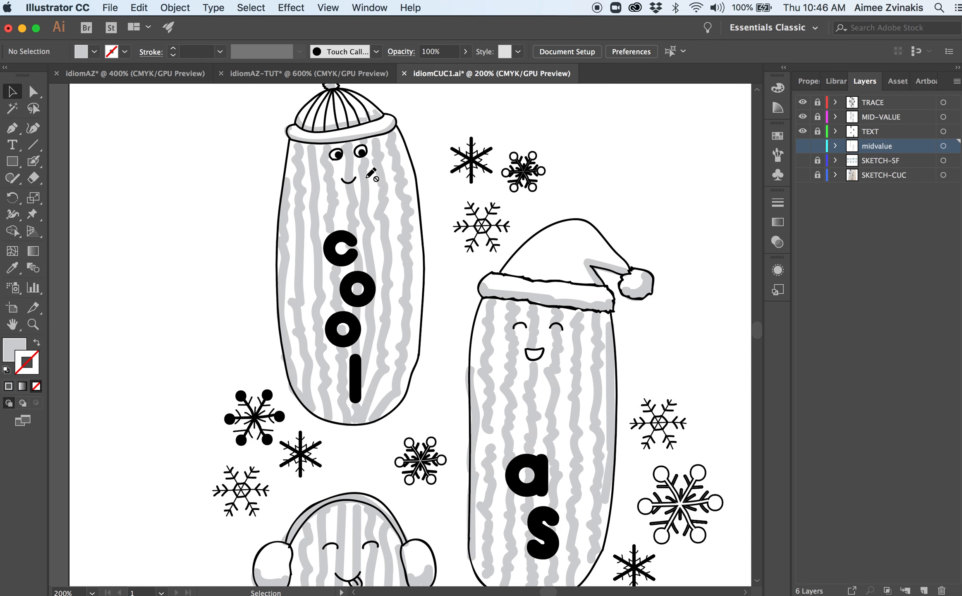
Step: Reduce the Eraser tool size from 9 pt to 4 pt
{"action": "left_click", "coordinate": [34, 179]}
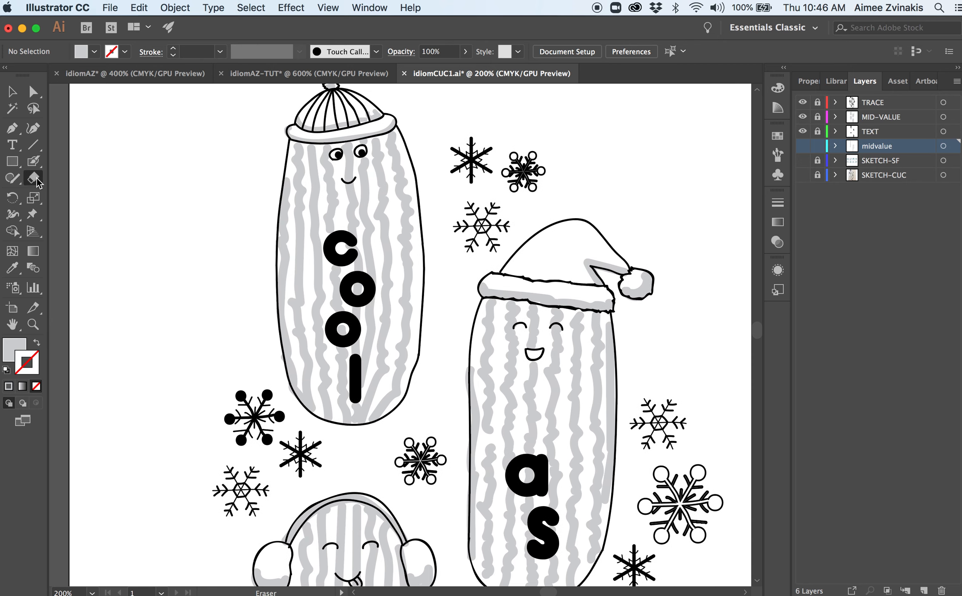
{"action": "mouse_move", "coordinate": [35, 189]}
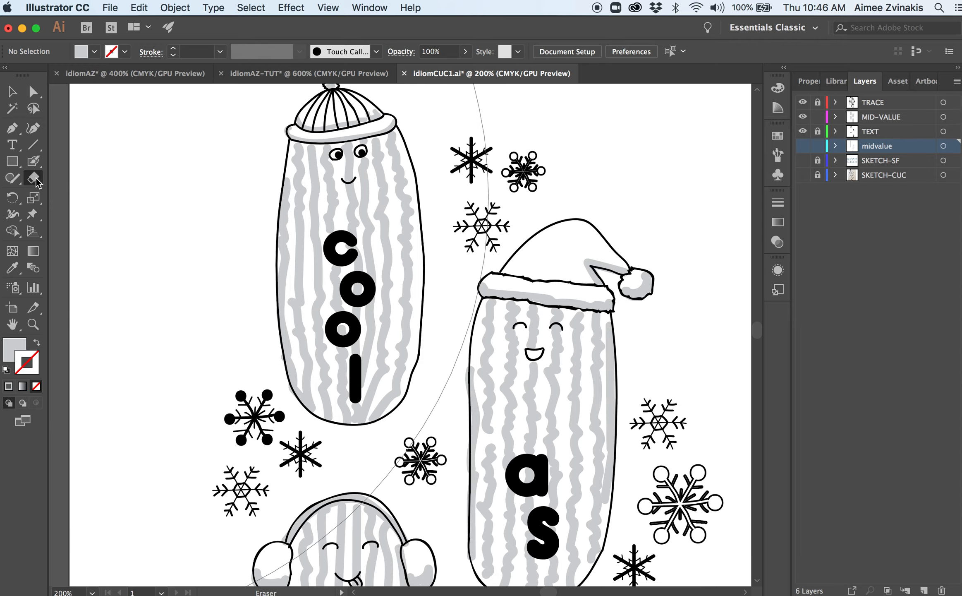
{"action": "double_click", "coordinate": [34, 178]}
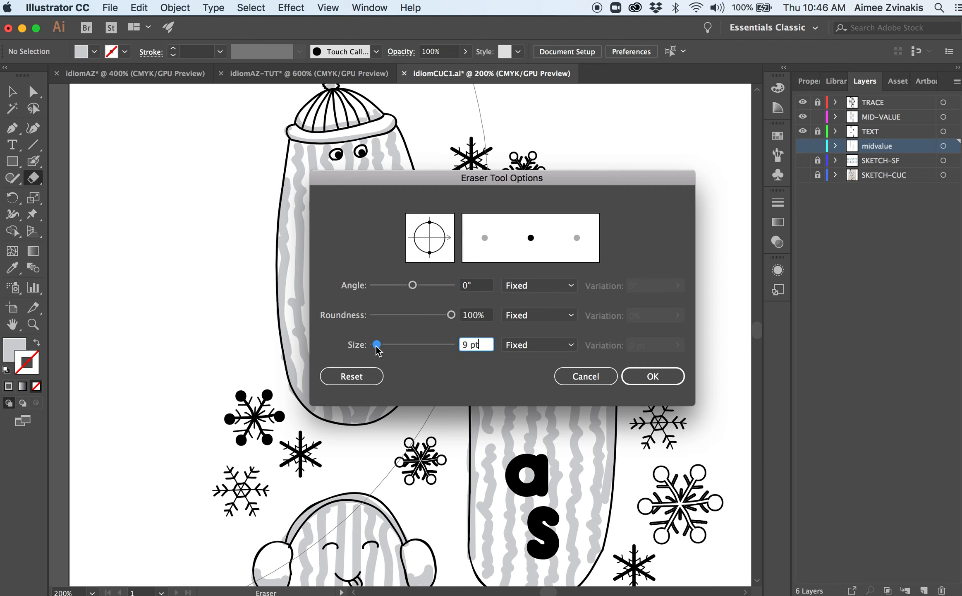
{"action": "left_click_drag", "start_coordinate": [377, 344], "coordinate": [375, 345]}
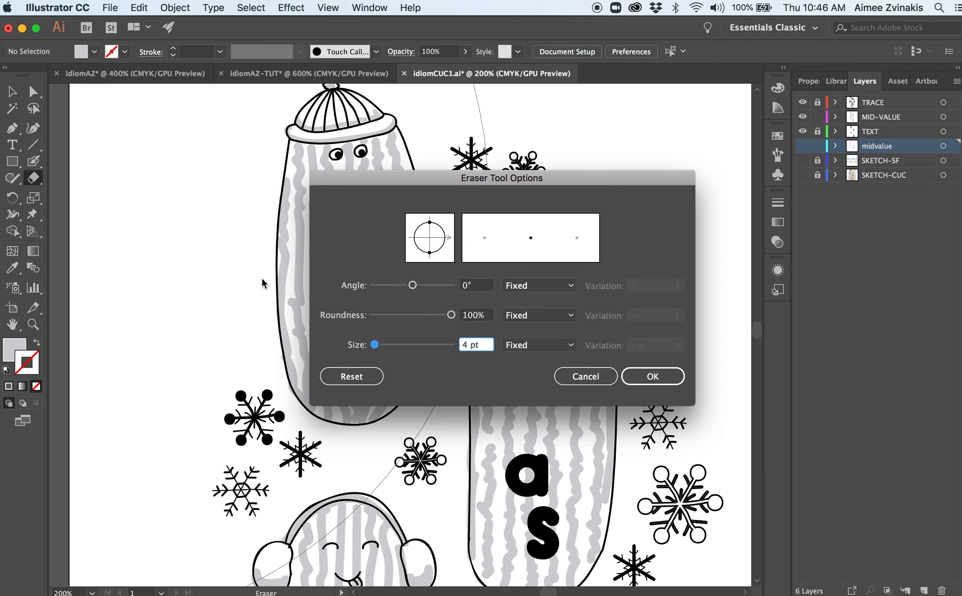
{"action": "left_click", "coordinate": [652, 376]}
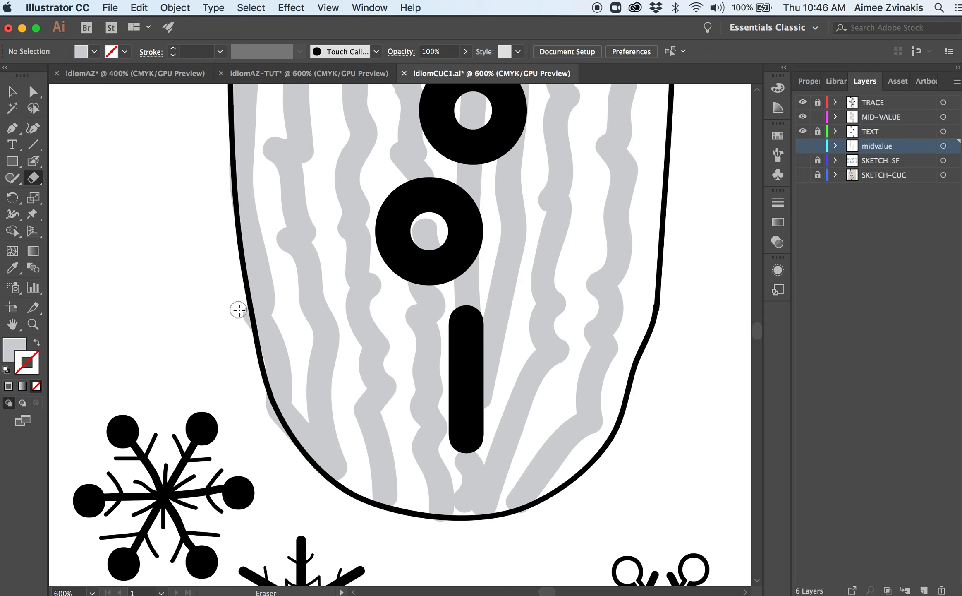
{"action": "mouse_move", "coordinate": [248, 370]}
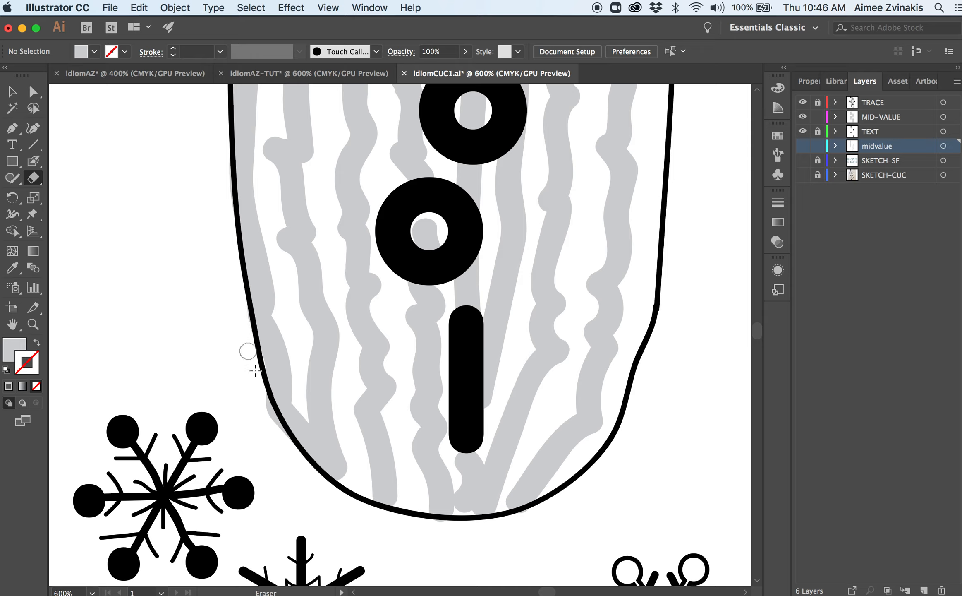
{"action": "mouse_move", "coordinate": [270, 423]}
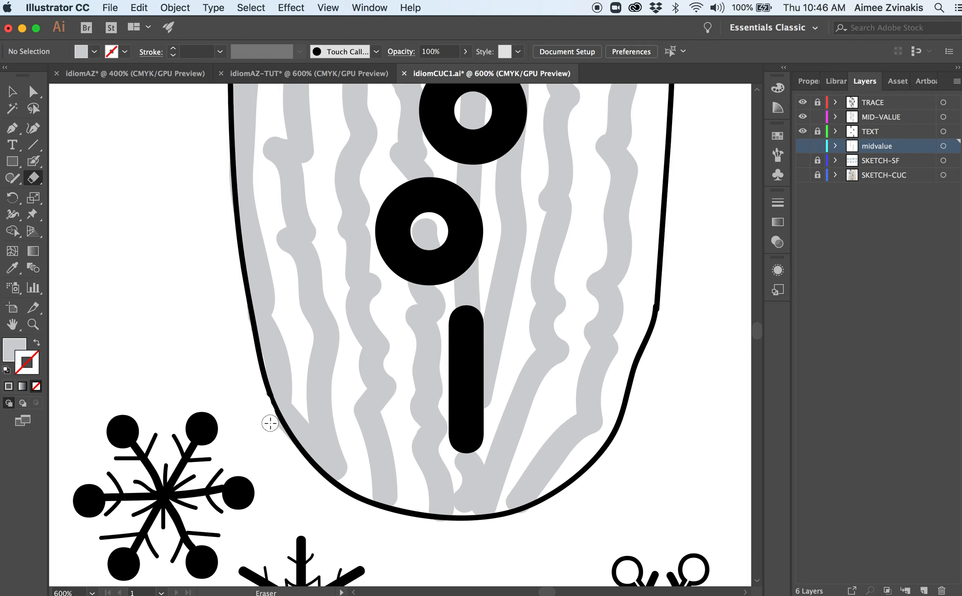
{"action": "mouse_move", "coordinate": [368, 433]}
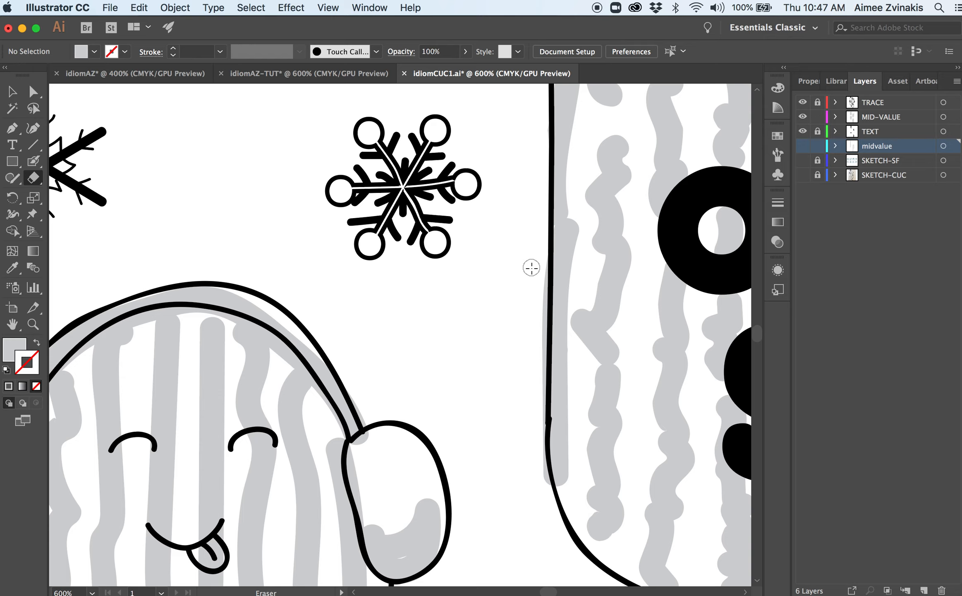
{"action": "mouse_move", "coordinate": [537, 272]}
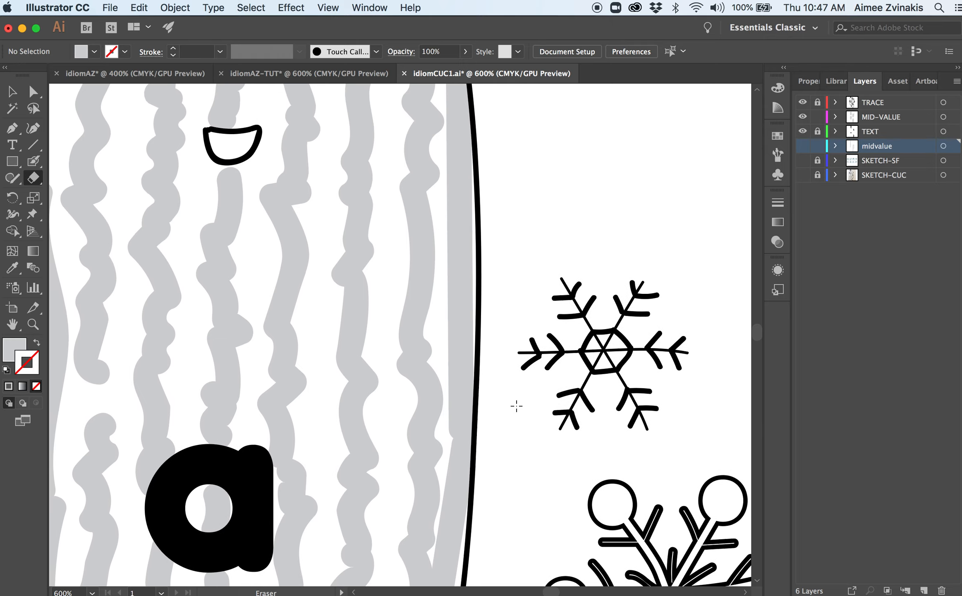
Step: Scroll the zoomed view along the cucumber outlines to find stray gray strokes
{"action": "scroll", "scroll_direction": "down", "scroll_amount": 3}
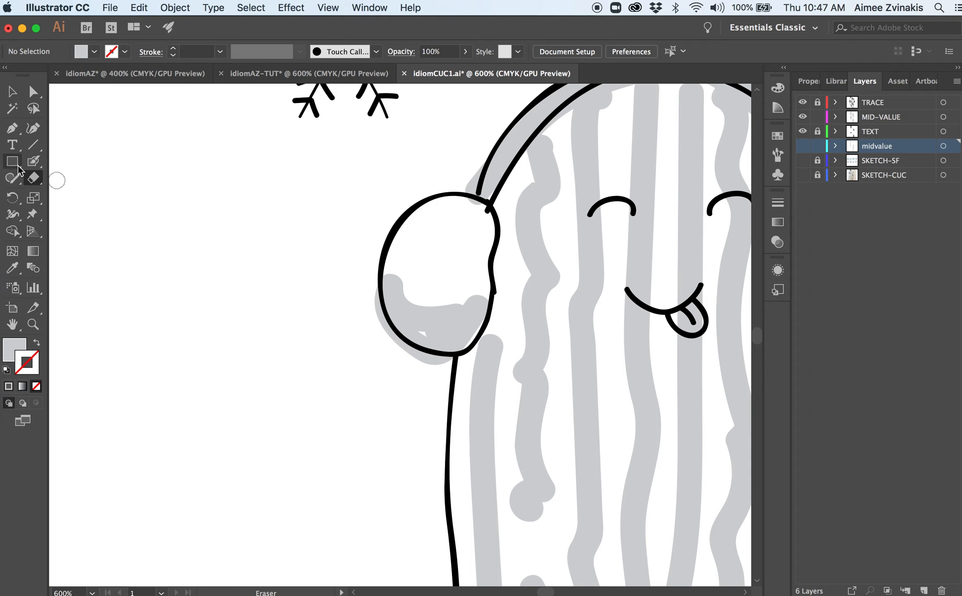
Step: Touch up the earmuff's gray shading with the Blob Brush and set stroke weight to 0.5 pt
{"action": "left_click", "coordinate": [33, 161]}
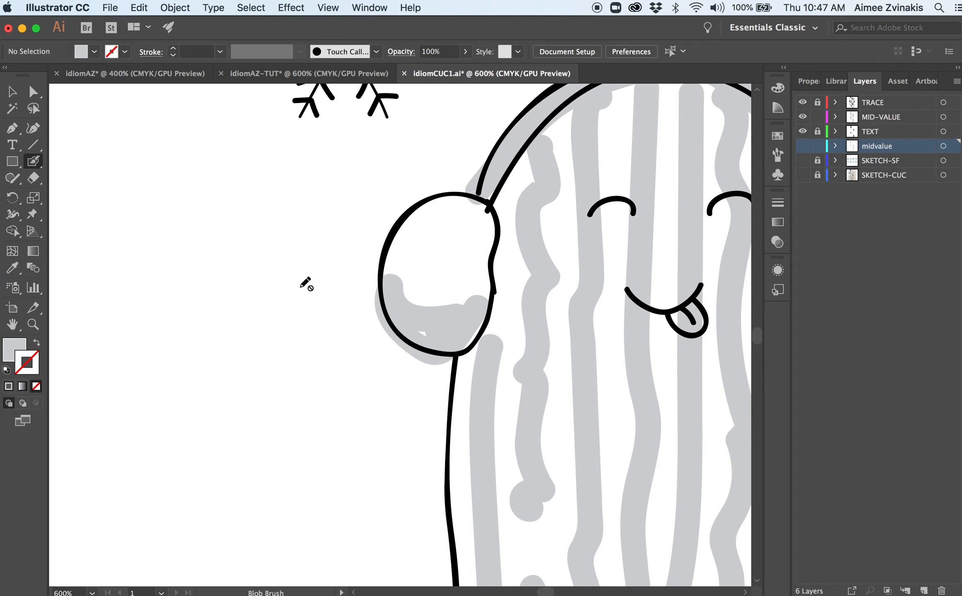
{"action": "mouse_move", "coordinate": [35, 166]}
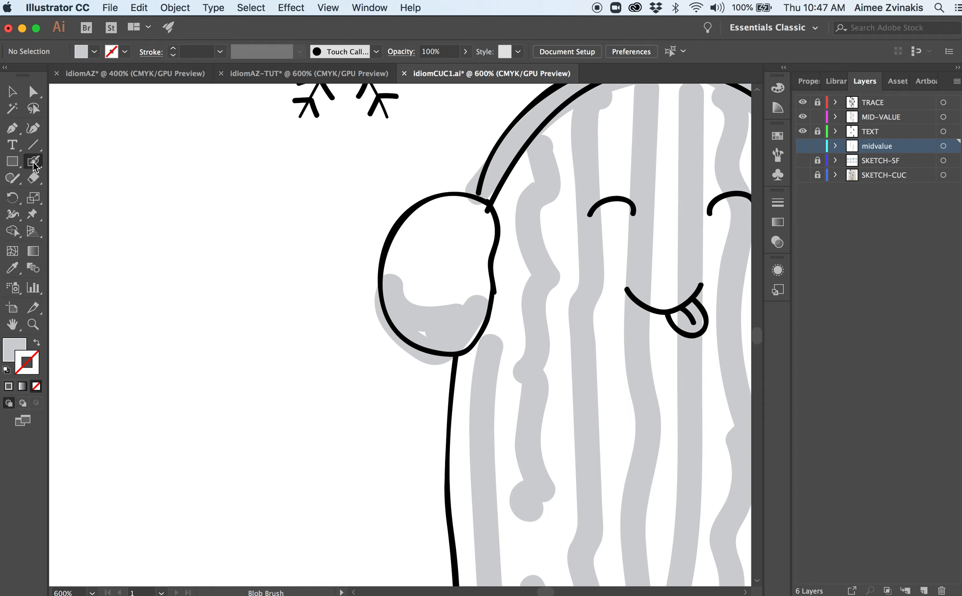
{"action": "mouse_move", "coordinate": [879, 120]}
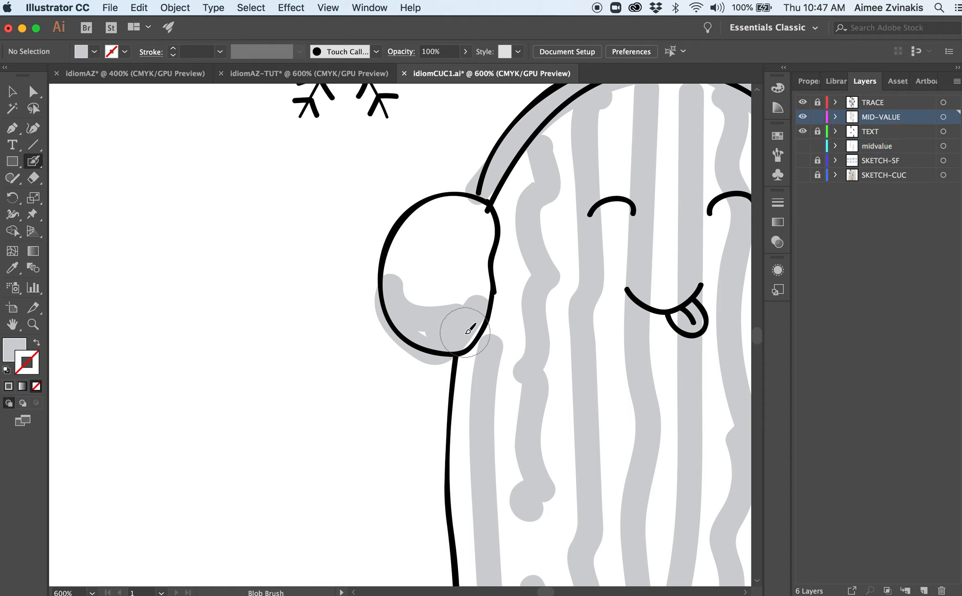
{"action": "left_click_drag", "start_coordinate": [467, 328], "coordinate": [442, 346]}
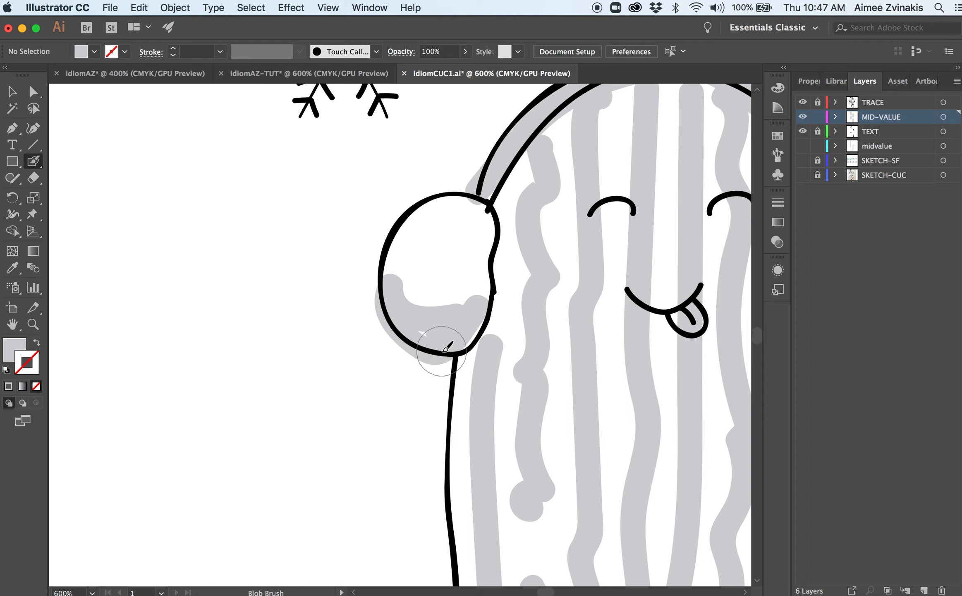
{"action": "left_click_drag", "start_coordinate": [445, 350], "coordinate": [426, 319]}
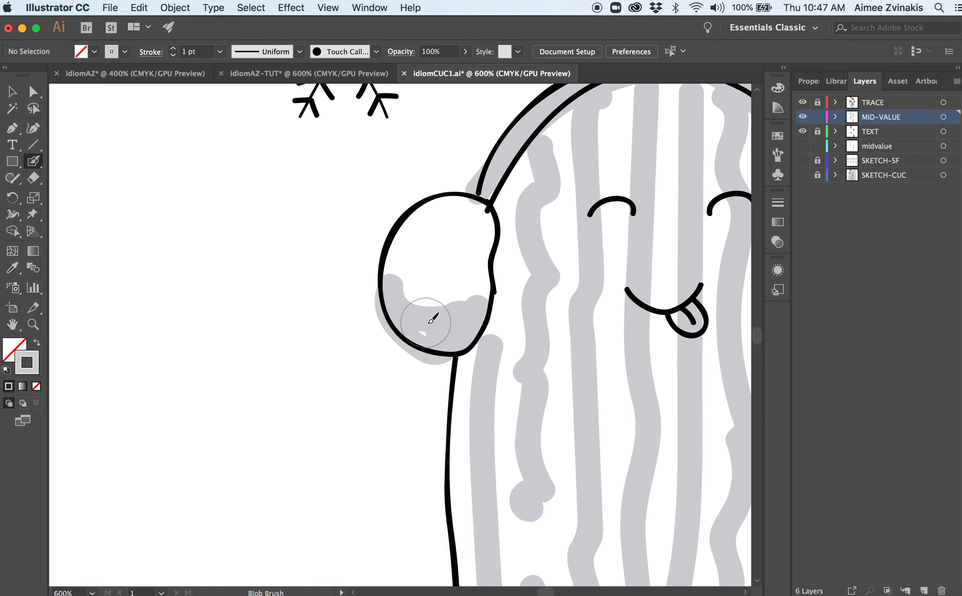
{"action": "left_click", "coordinate": [219, 51]}
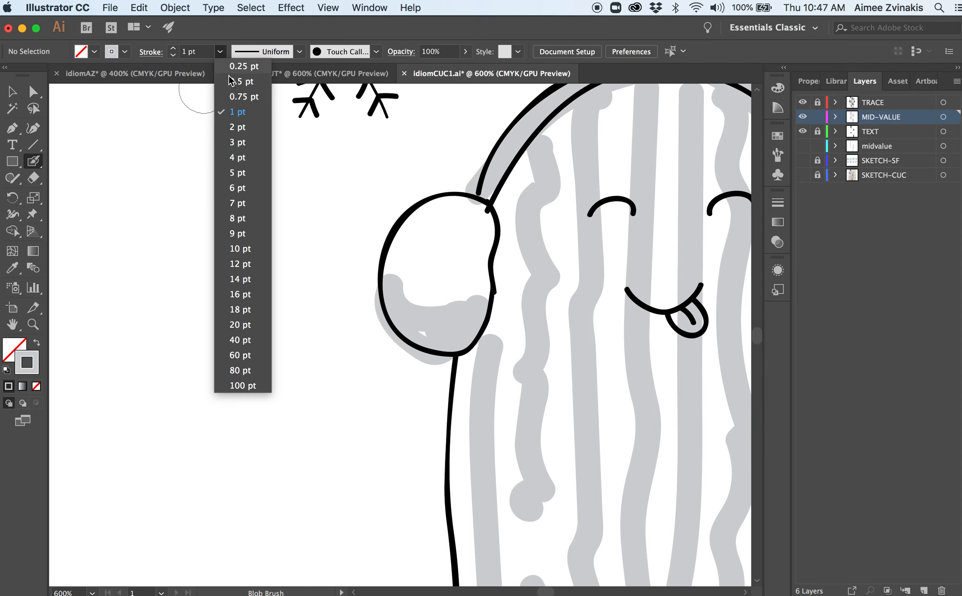
{"action": "left_click", "coordinate": [241, 80]}
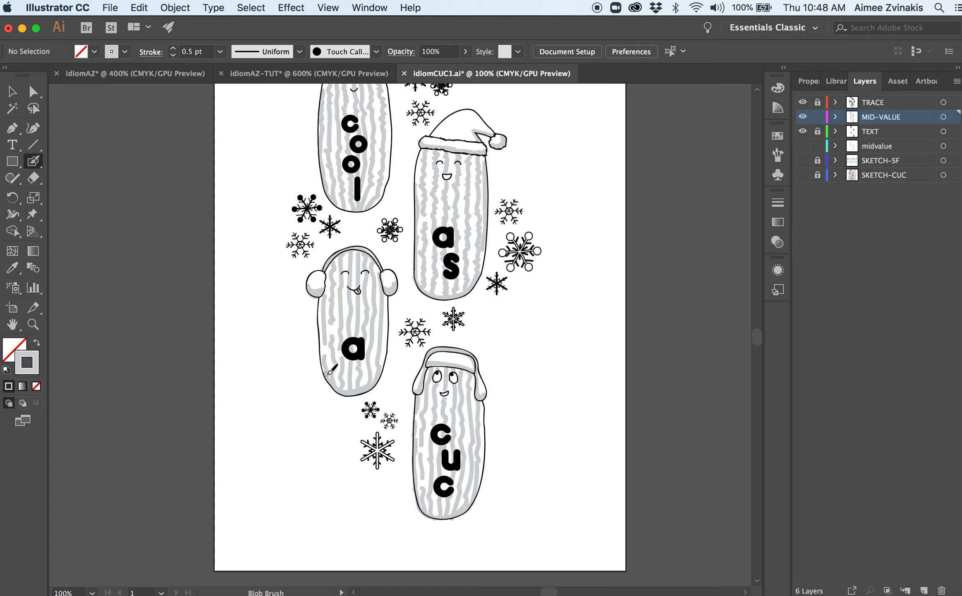
{"action": "mouse_move", "coordinate": [331, 369]}
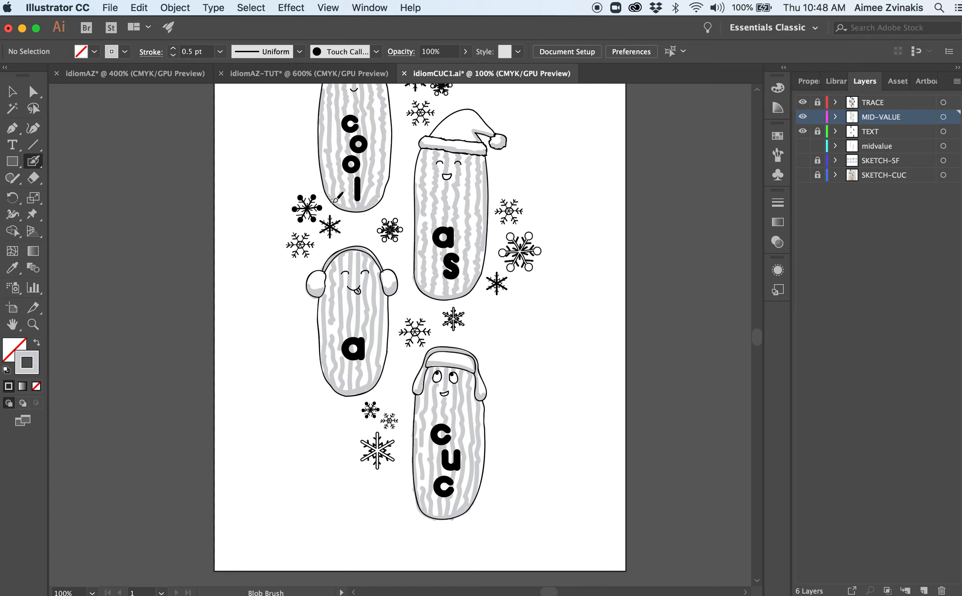
{"action": "mouse_move", "coordinate": [527, 280]}
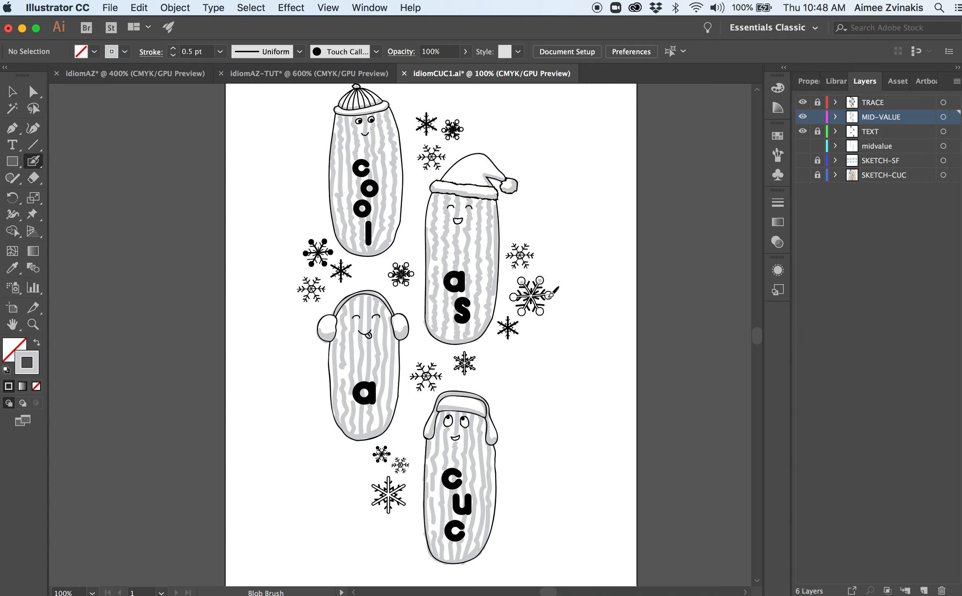
{"action": "mouse_move", "coordinate": [546, 298]}
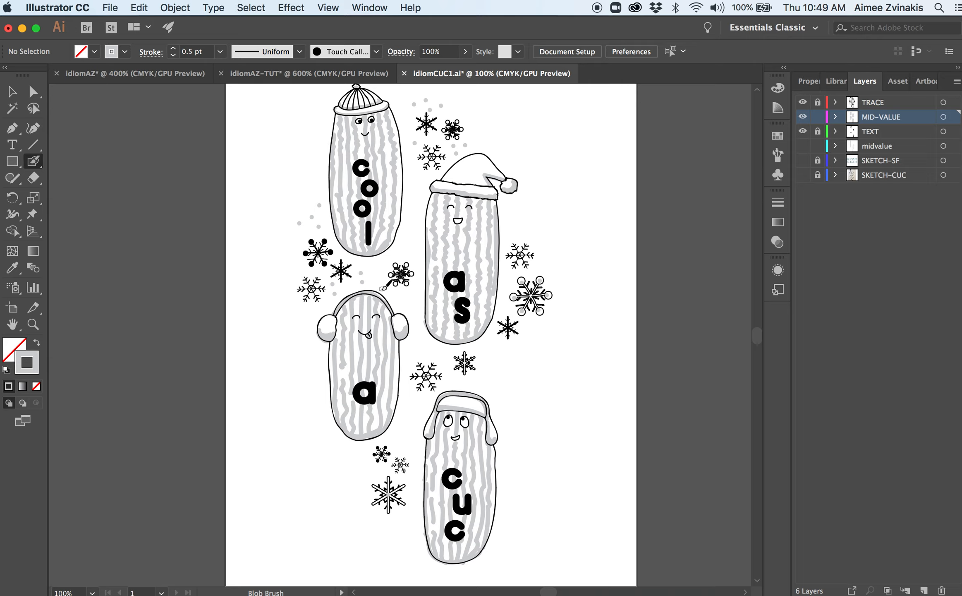
{"action": "mouse_move", "coordinate": [420, 289]}
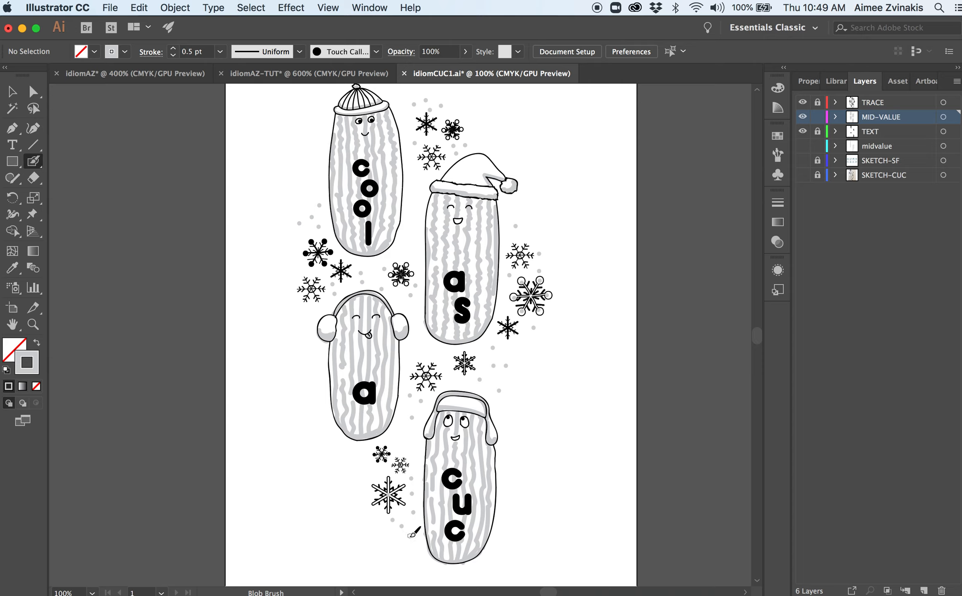
{"action": "mouse_move", "coordinate": [369, 478]}
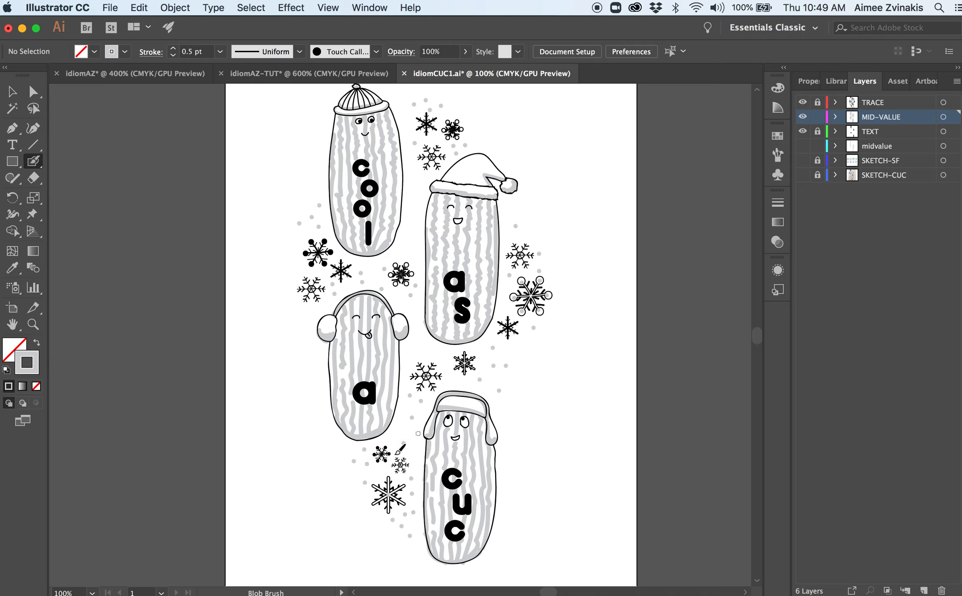
{"action": "mouse_move", "coordinate": [533, 433]}
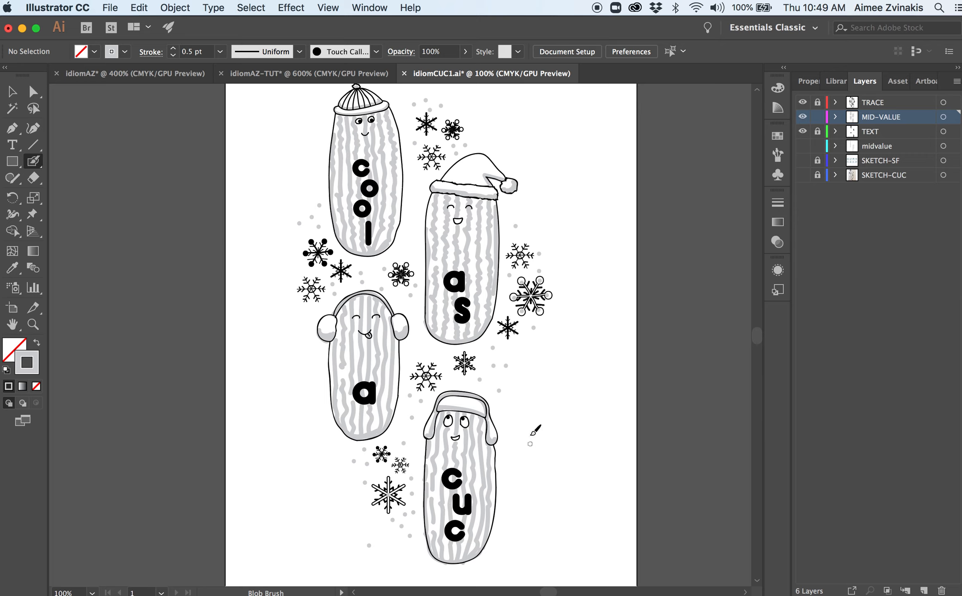
{"action": "mouse_move", "coordinate": [508, 398]}
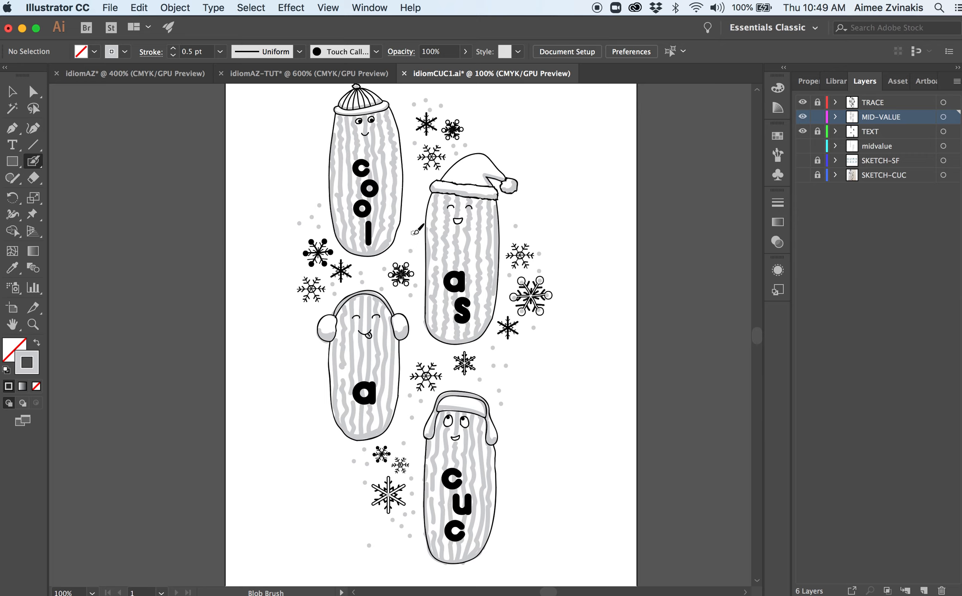
{"action": "mouse_move", "coordinate": [502, 129]}
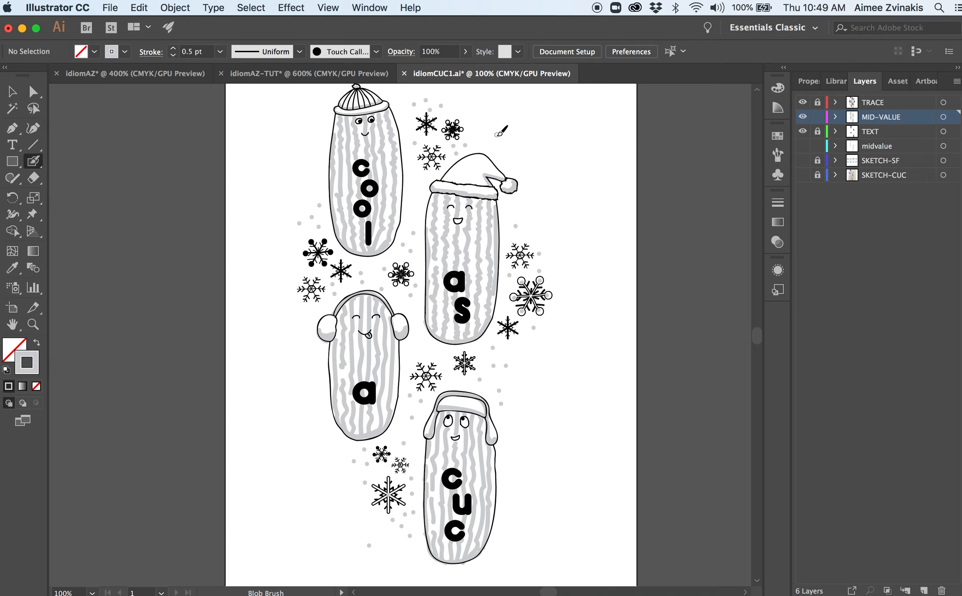
{"action": "mouse_move", "coordinate": [551, 221]}
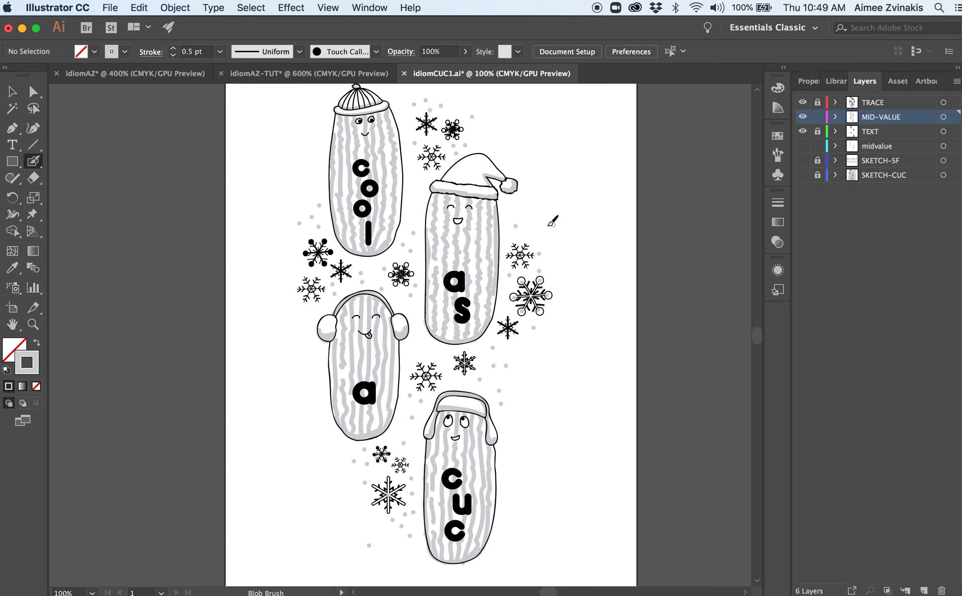
{"action": "mouse_move", "coordinate": [533, 213]}
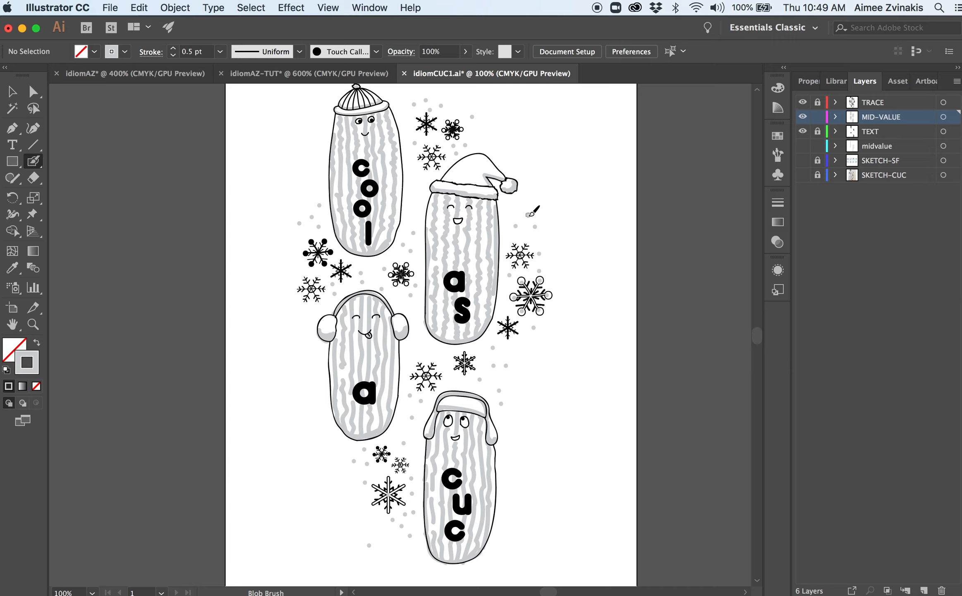
{"action": "mouse_move", "coordinate": [342, 242]}
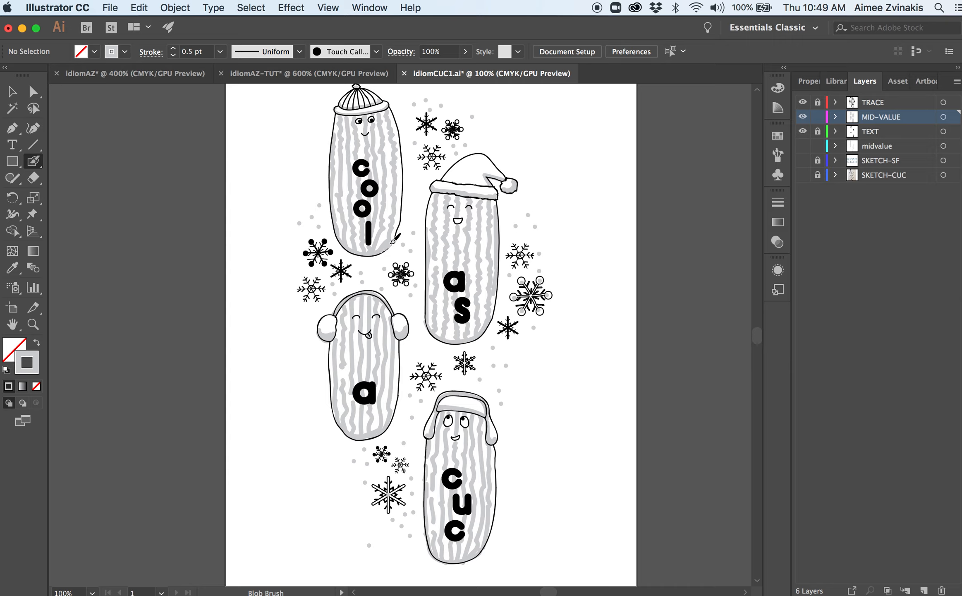
{"action": "mouse_move", "coordinate": [464, 561]}
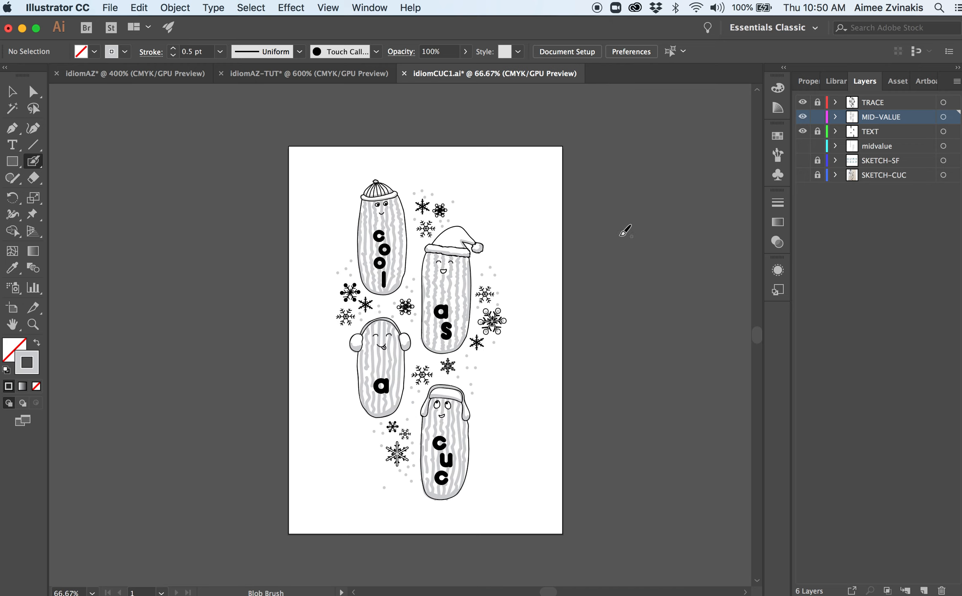
{"action": "mouse_move", "coordinate": [19, 70]}
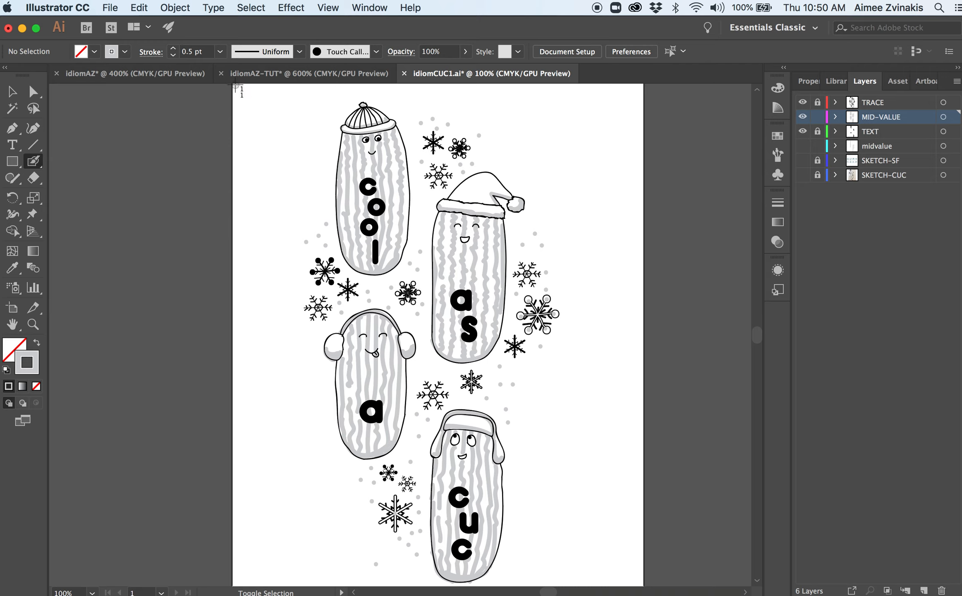
{"action": "mouse_move", "coordinate": [431, 315]}
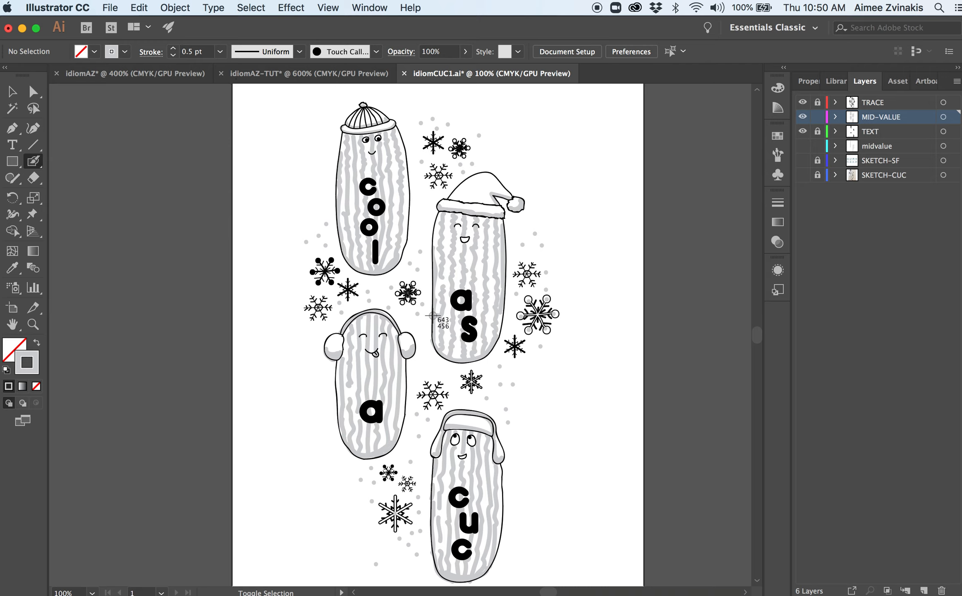
{"action": "mouse_move", "coordinate": [236, 88]}
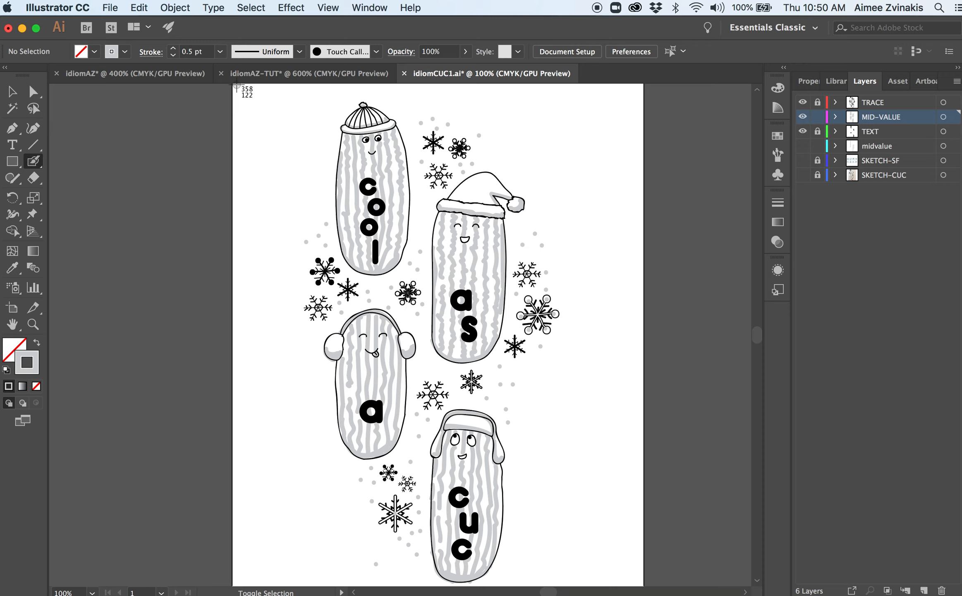